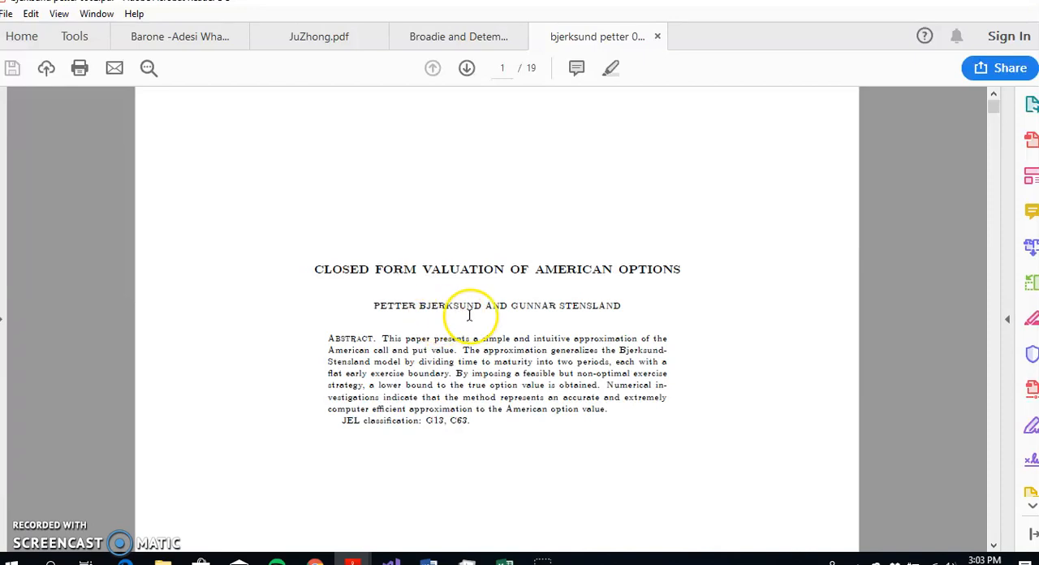
mouse_move(567, 309)
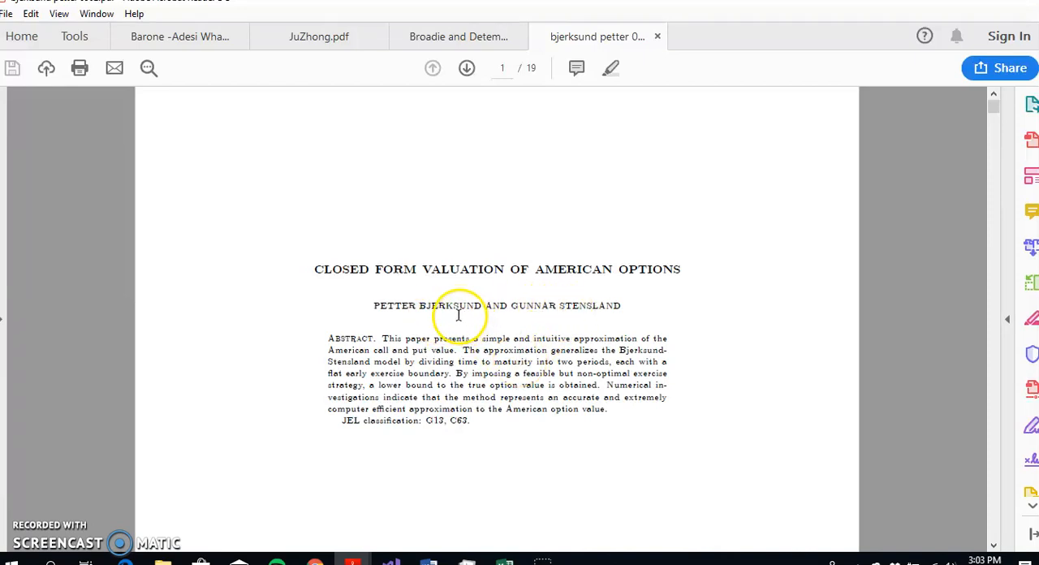
mouse_move(470, 327)
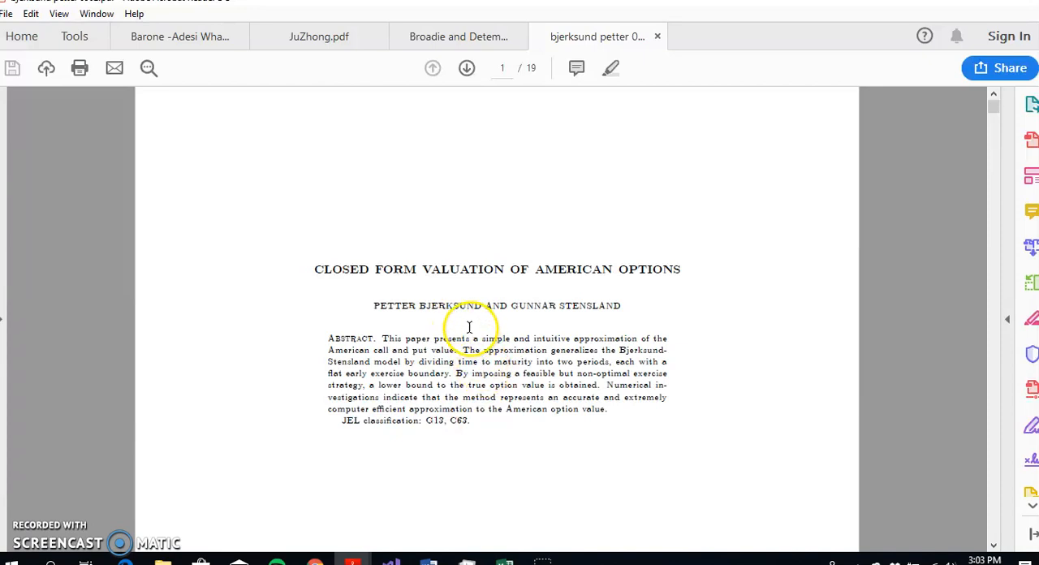
mouse_move(583, 305)
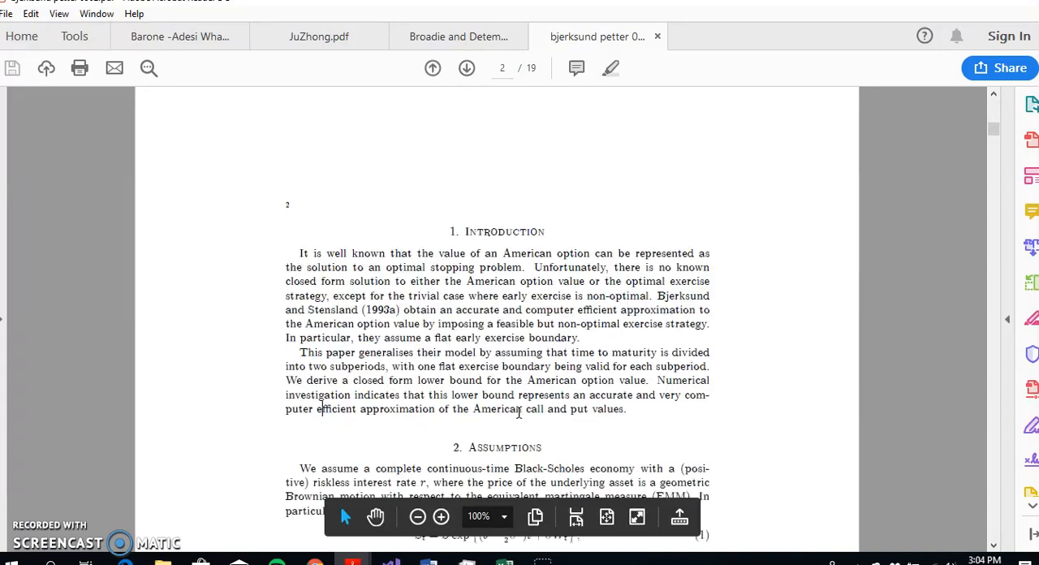
Scroll the Bjerksund–Stensland paper down to Table 1 on page 9.
scroll("down", 3)
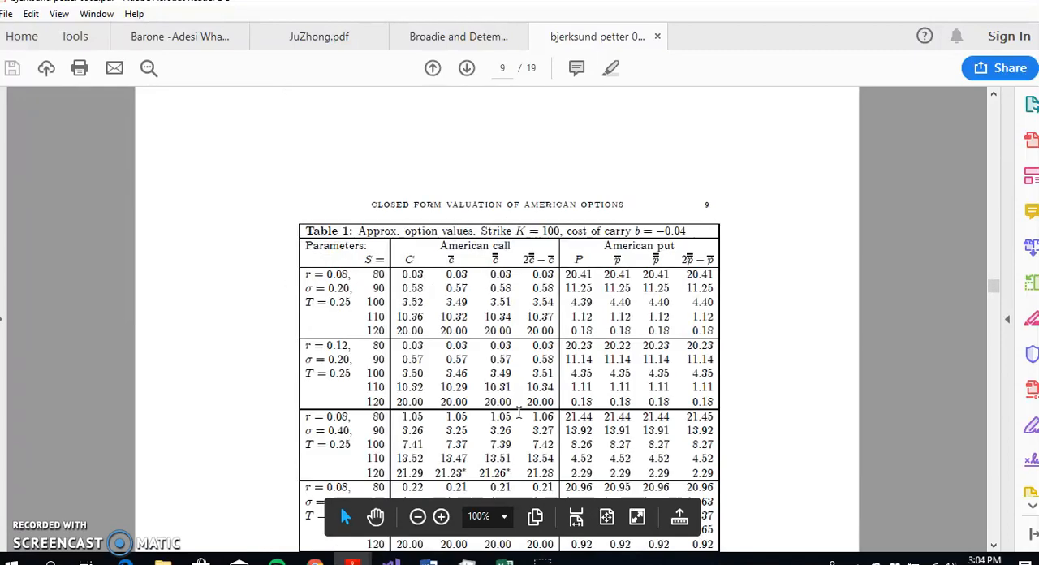
scroll("down", 3)
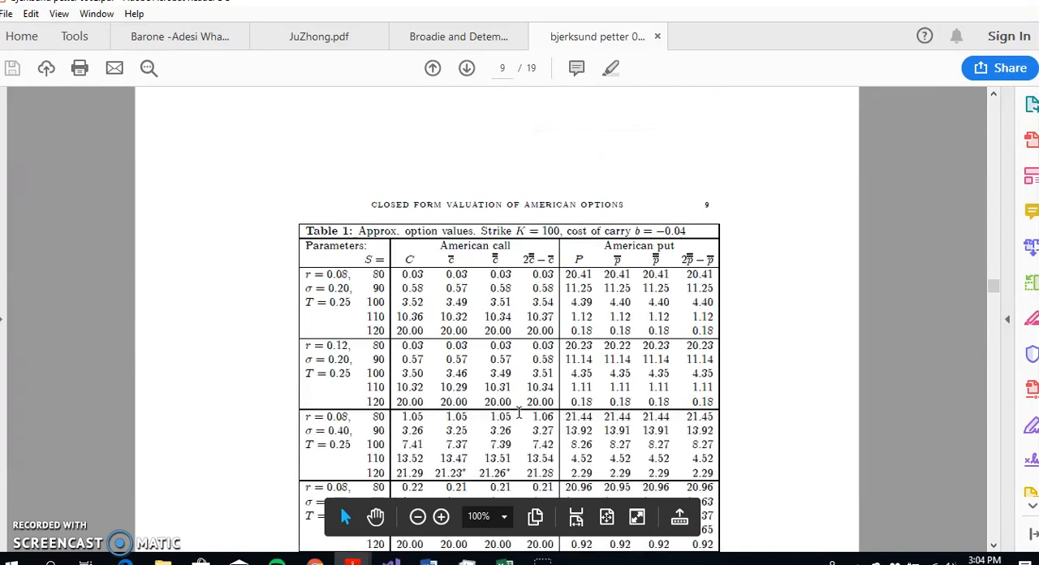
scroll("down", 3)
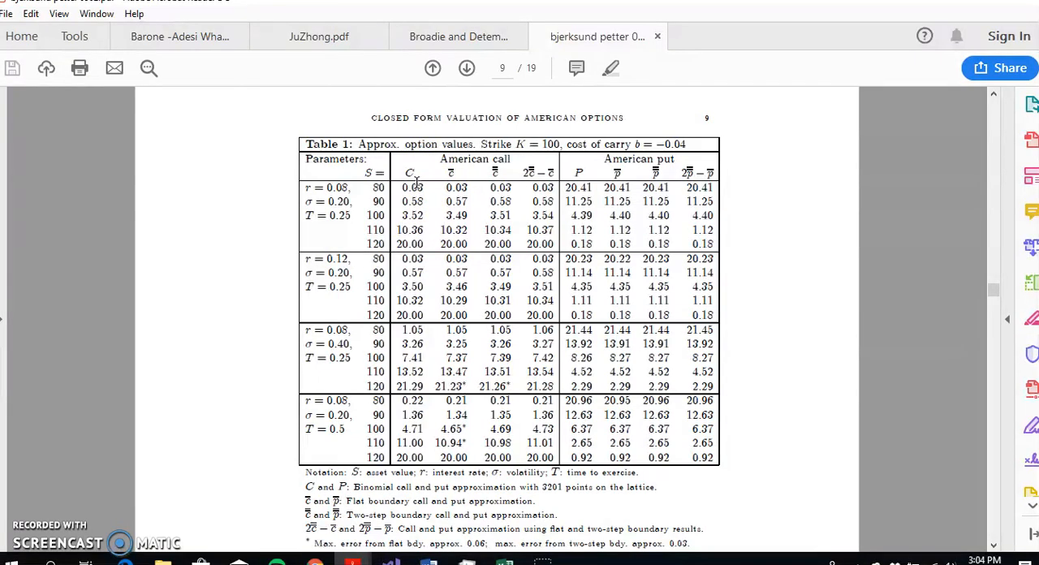
Switch to the browser showing Haug's book on Amazon.
left_click(410, 200)
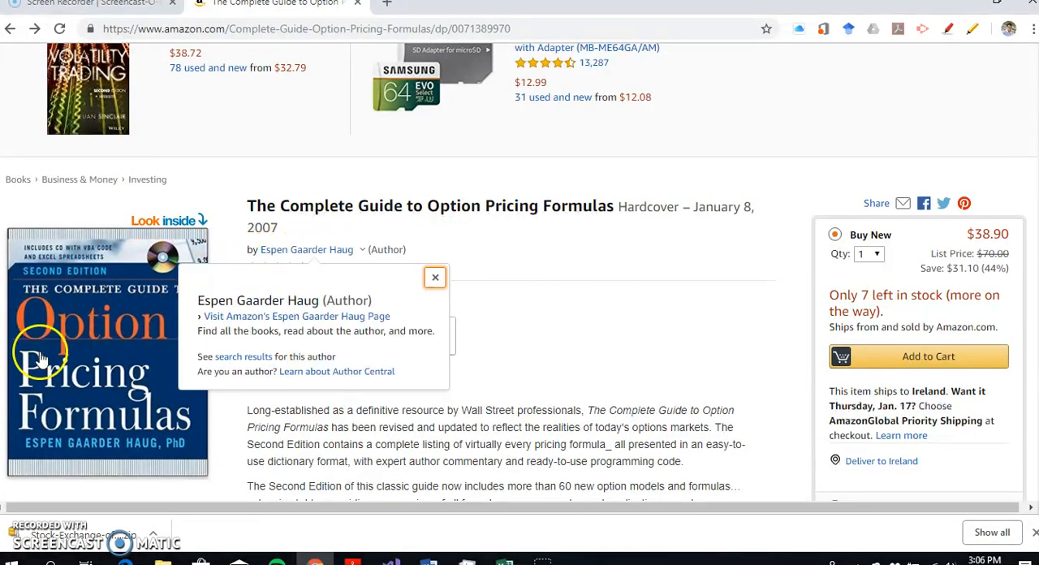
Dismiss the author popup, open Look Inside, and page forward to the table of contents.
left_click(435, 277)
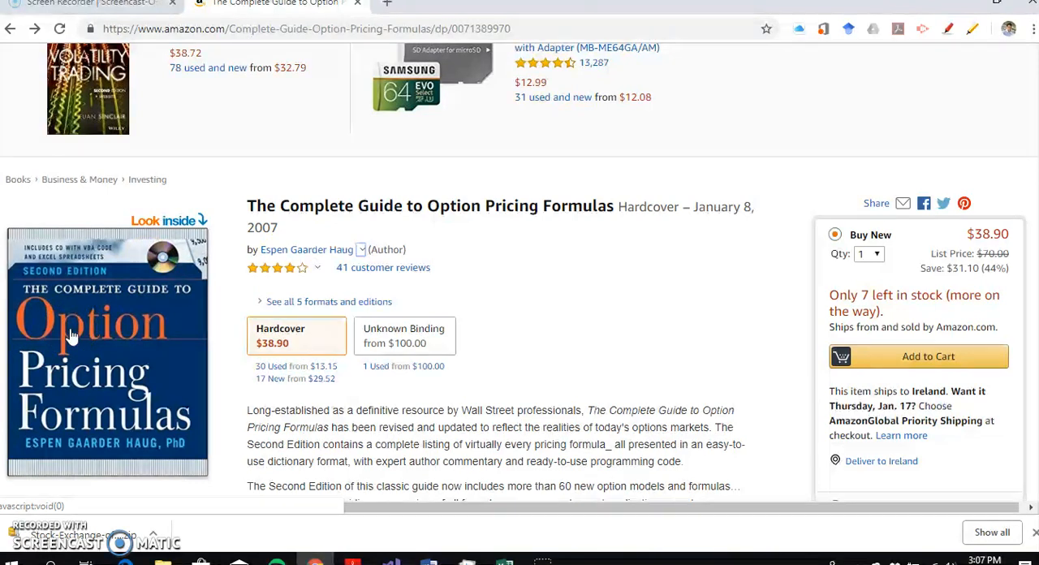
mouse_move(92, 410)
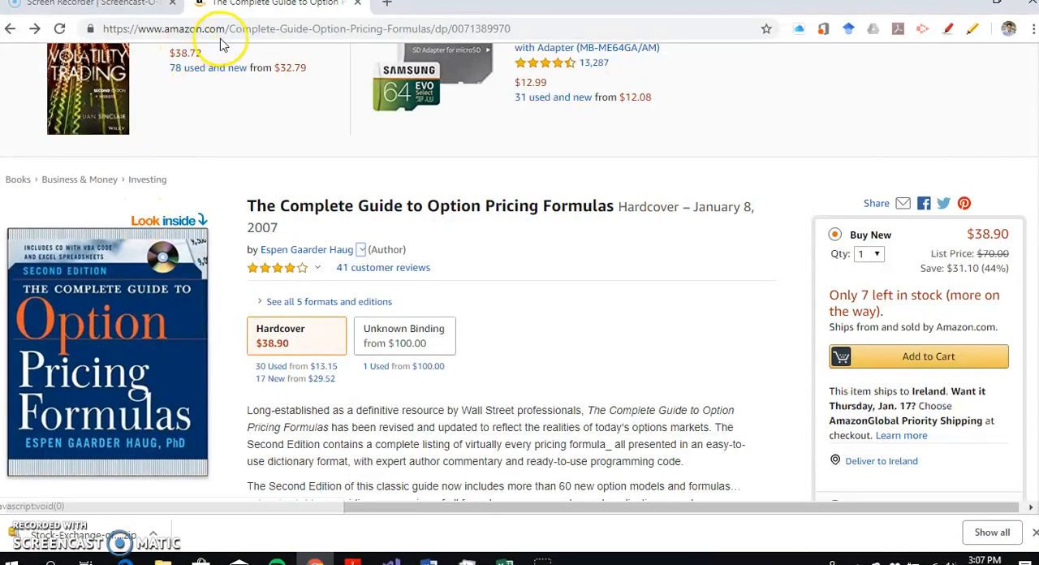
mouse_move(168, 366)
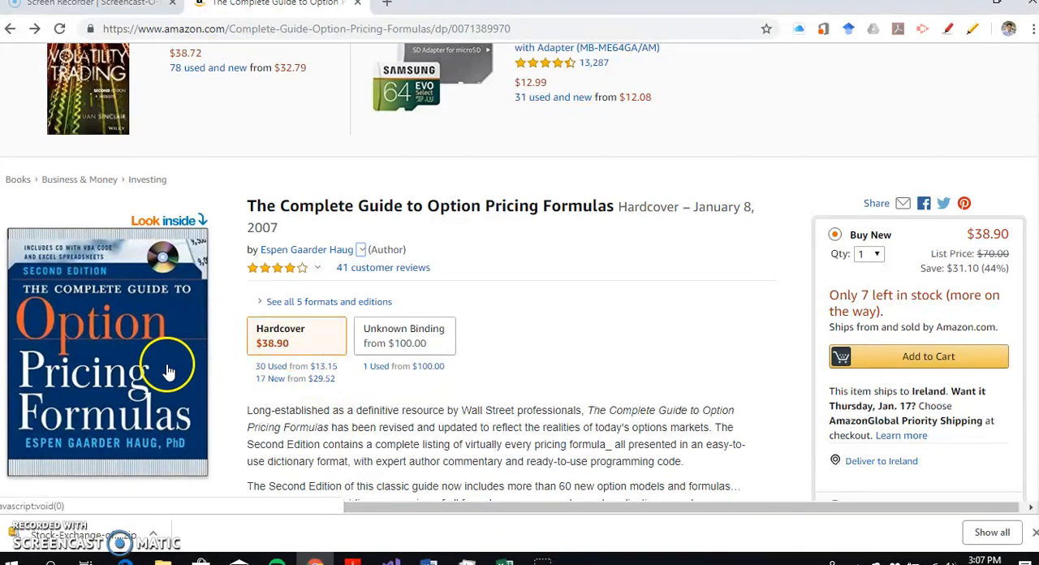
left_click(168, 365)
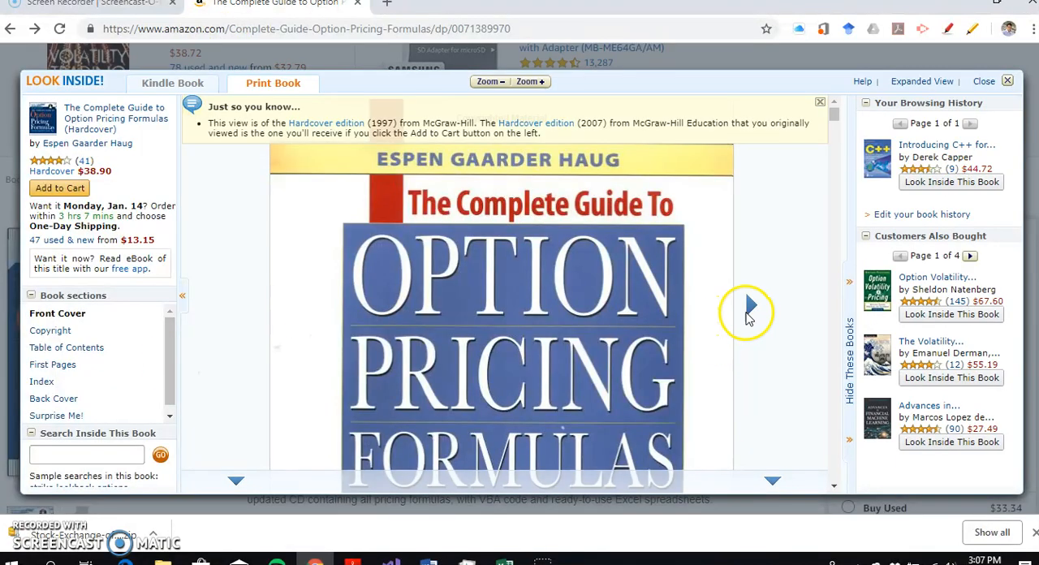
left_click(749, 313)
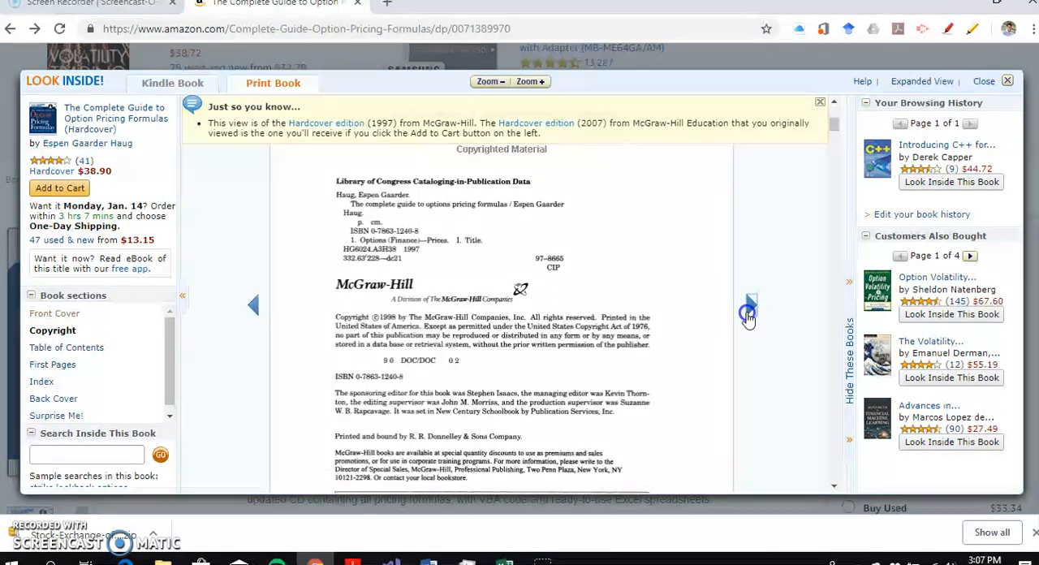
left_click(748, 312)
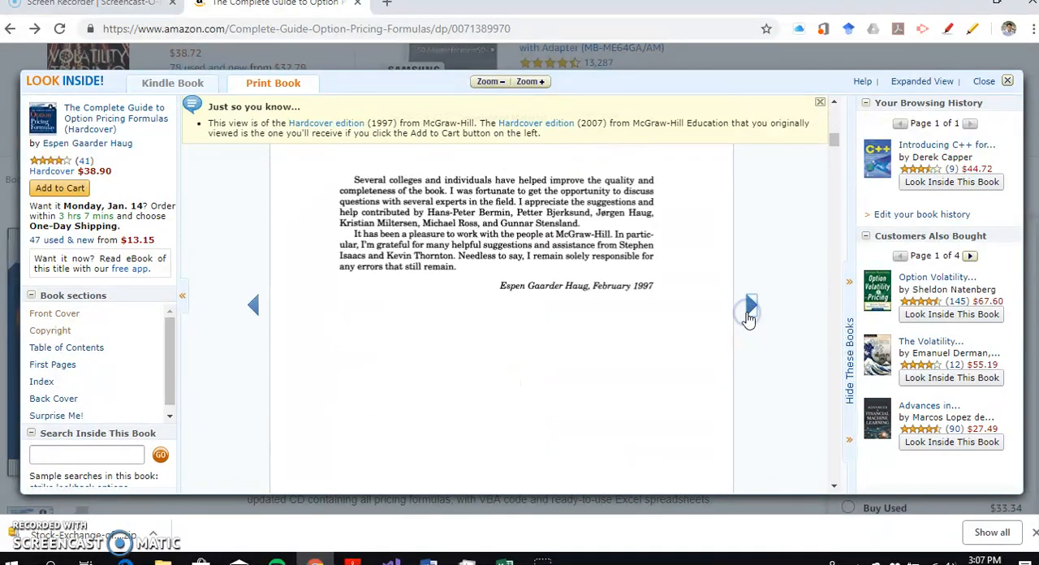
left_click(748, 305)
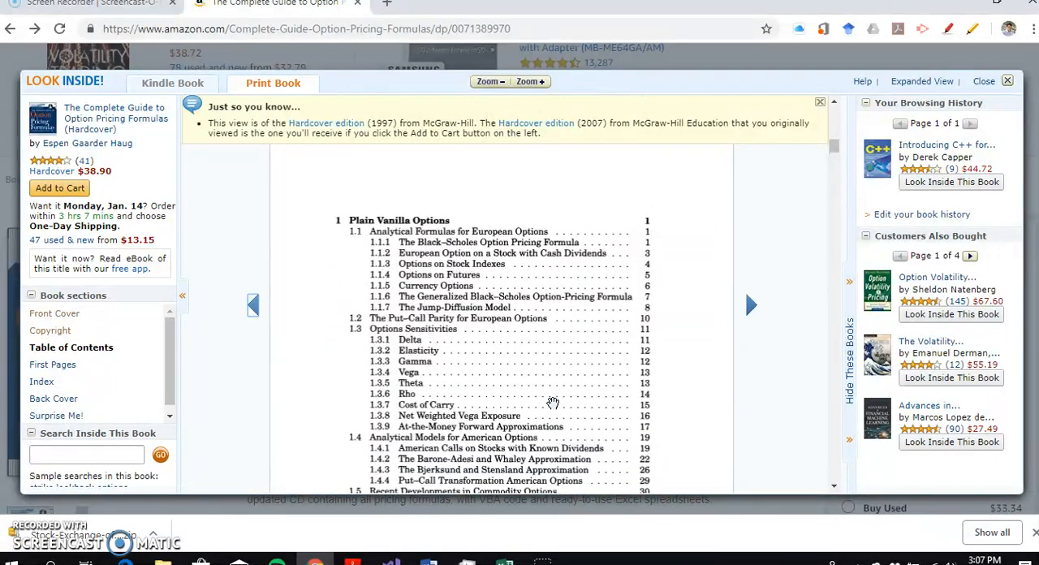
Scroll the table of contents to section 1.4.3, The Bjerksund and Stensland Approximation.
scroll("down", 3)
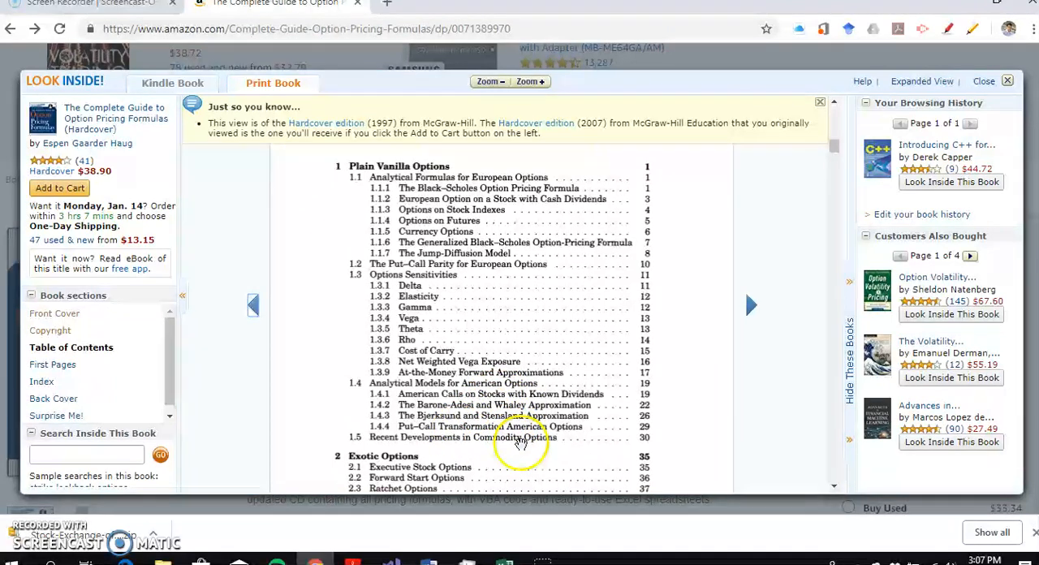
mouse_move(475, 414)
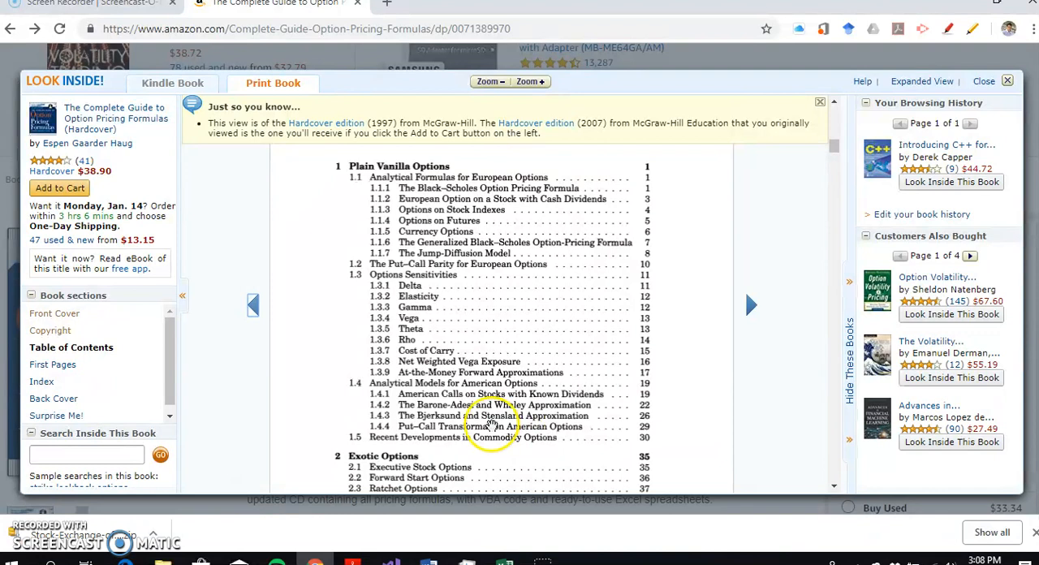
mouse_move(489, 311)
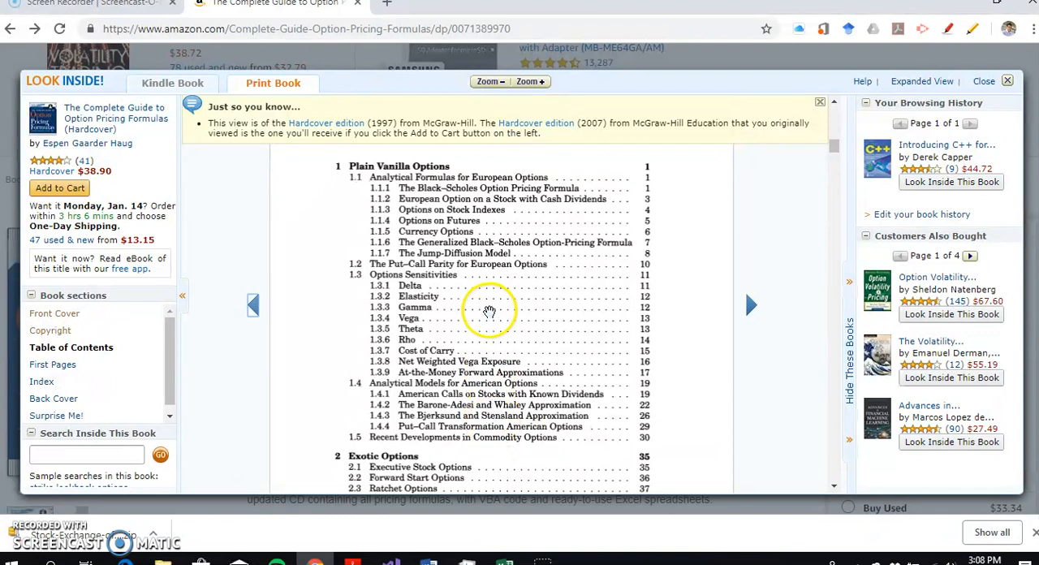
mouse_move(504, 422)
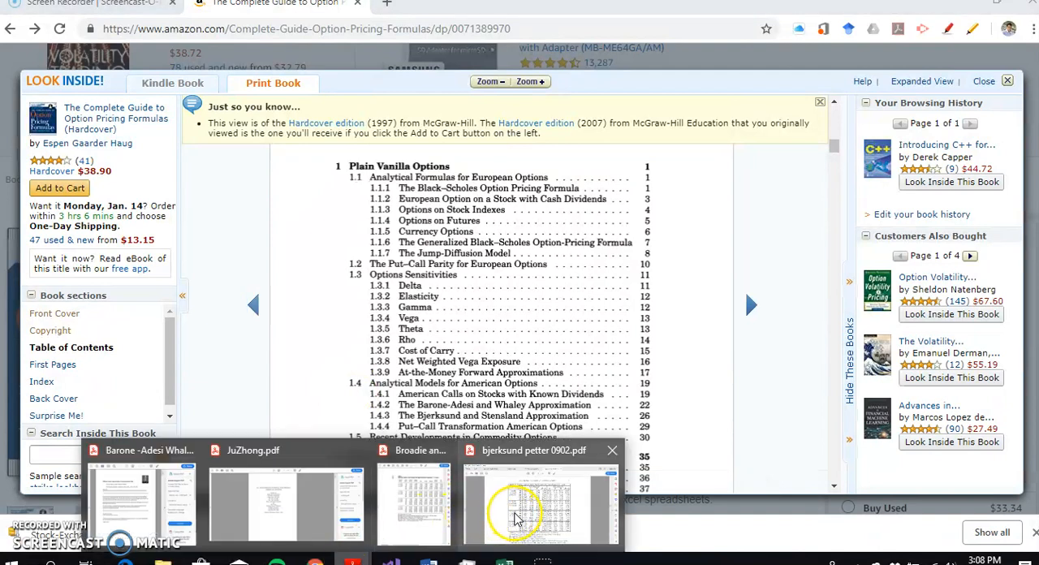
Leave the BSAmericanCallApprox2002 code and return to the worksheet via the taskbar.
left_click(540, 503)
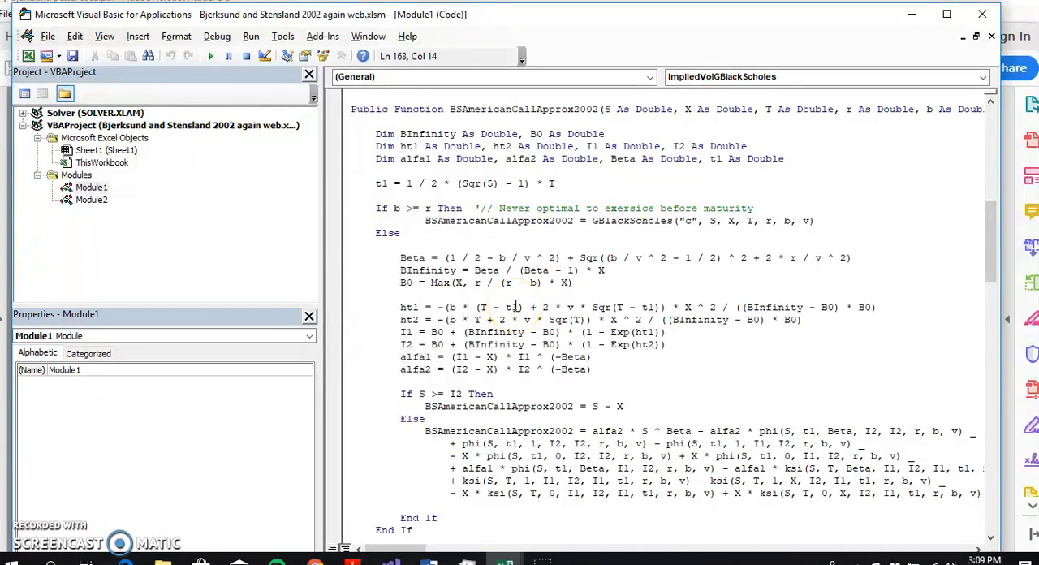
mouse_move(639, 303)
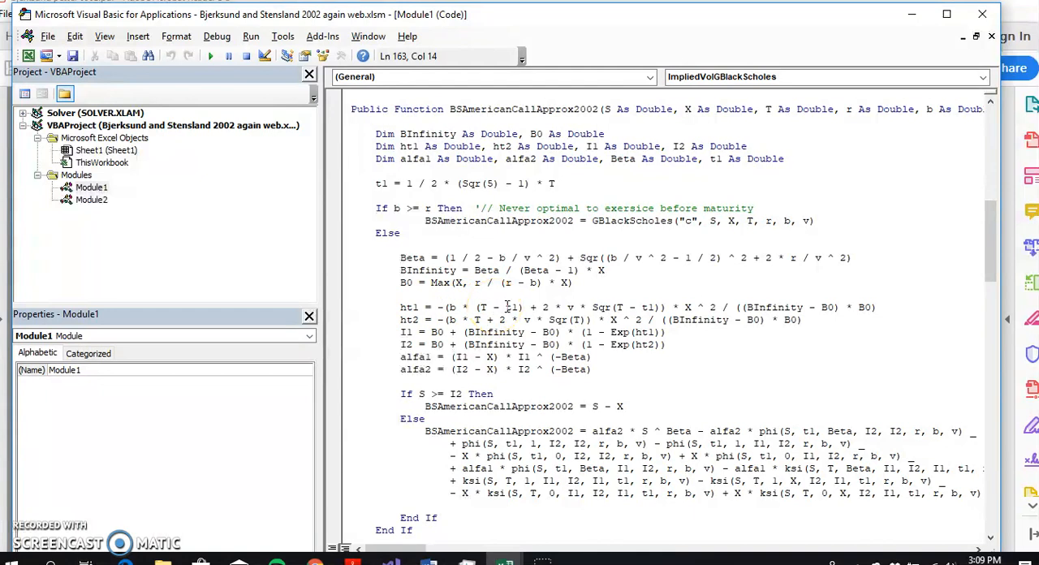
mouse_move(505, 560)
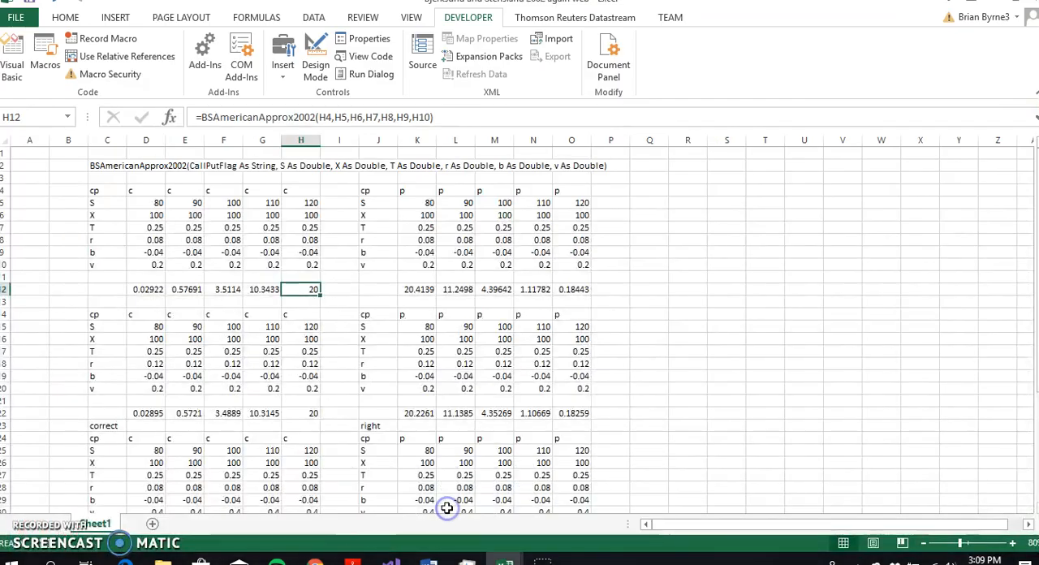
mouse_move(586, 433)
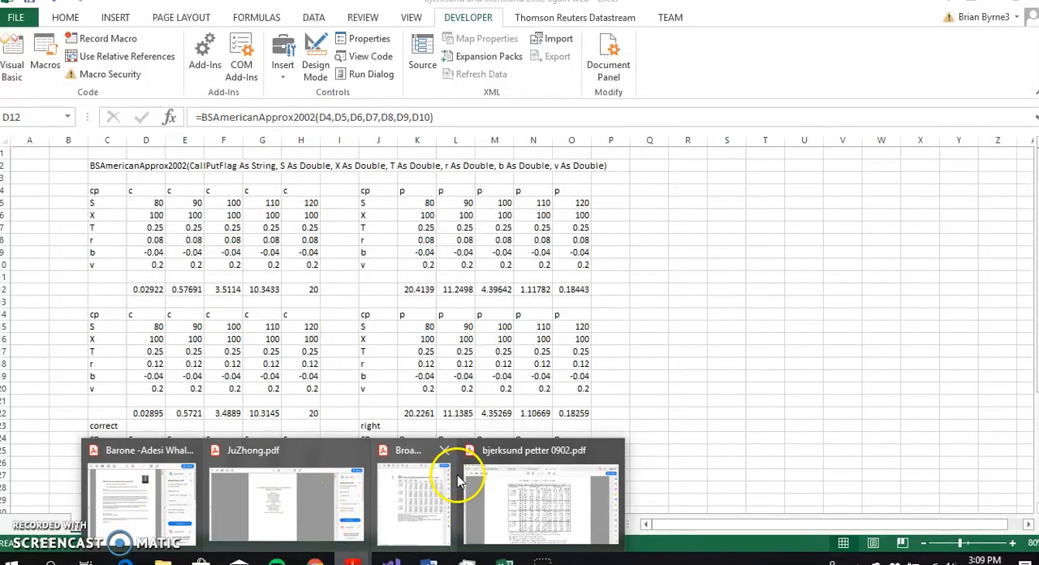
Bring up the bjerksund petter 0902.pdf paper from the Acrobat taskbar icon.
left_click(539, 499)
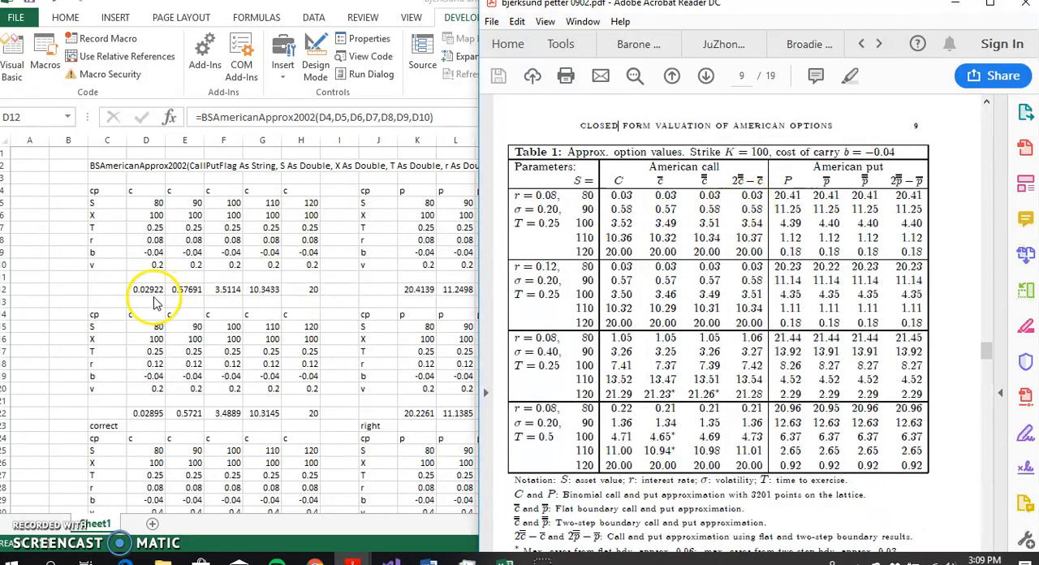
mouse_move(184, 177)
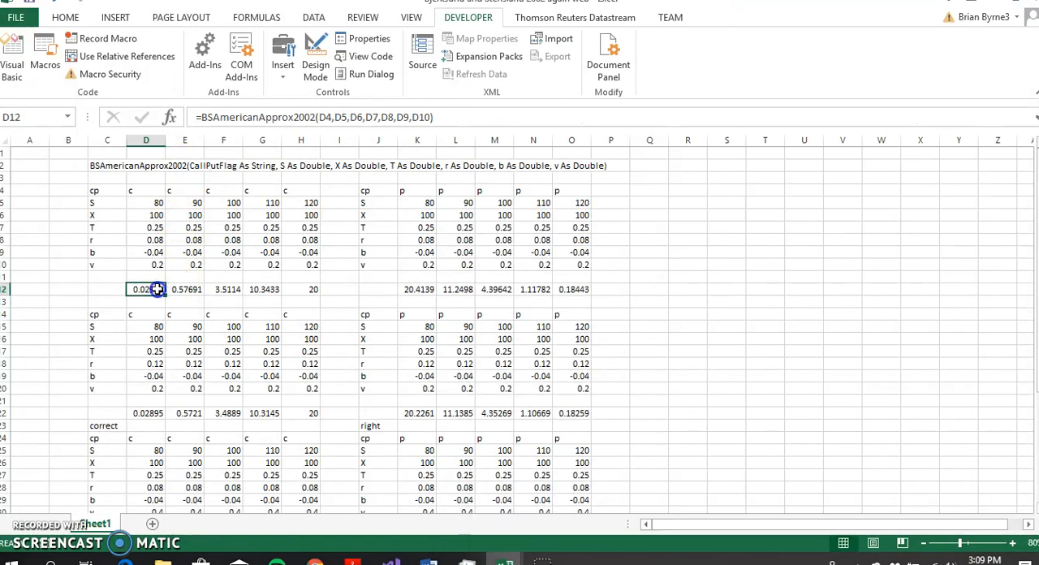
double_click(145, 289)
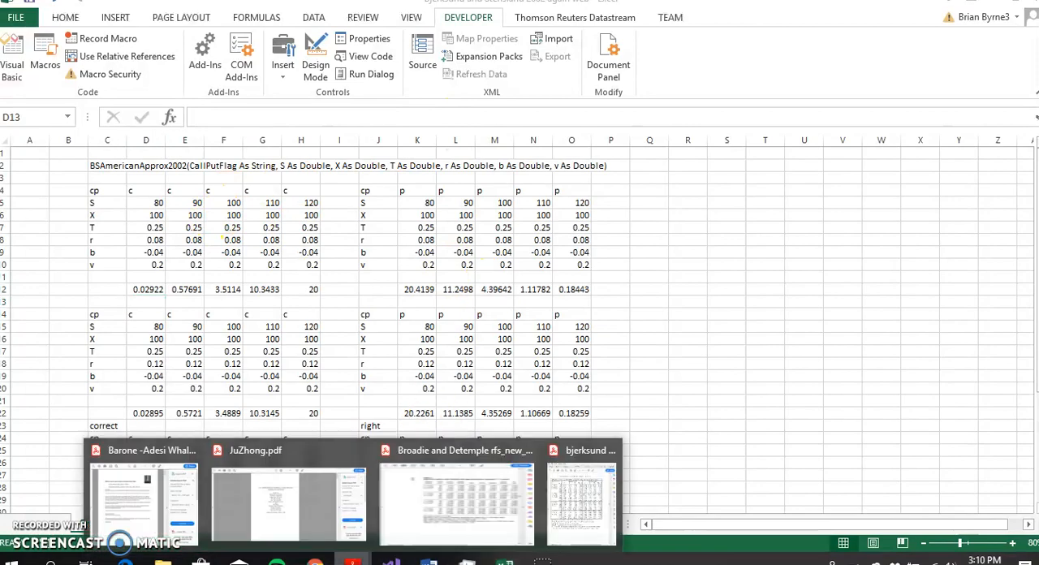
left_click(456, 503)
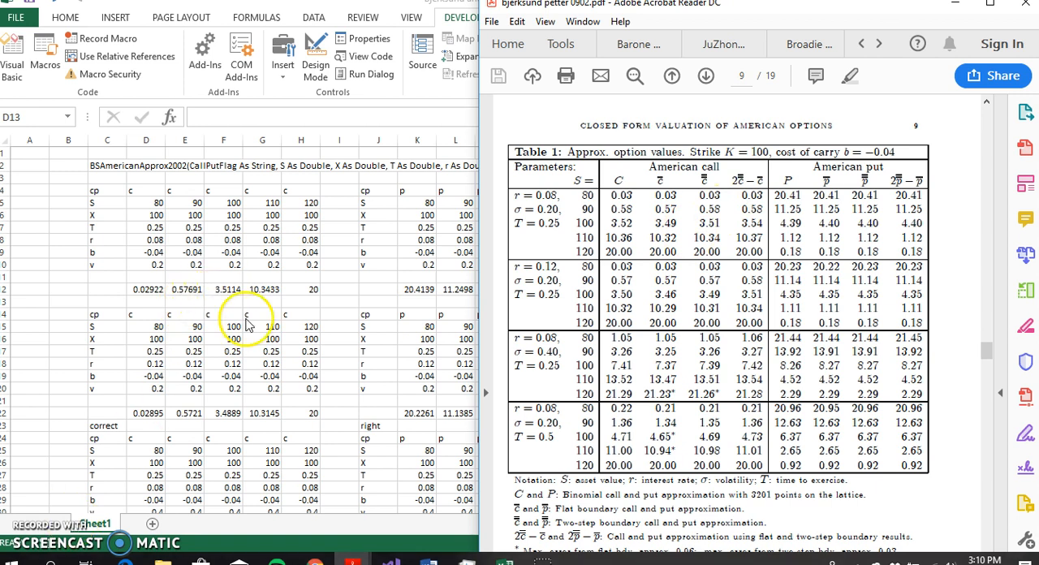
mouse_move(439, 285)
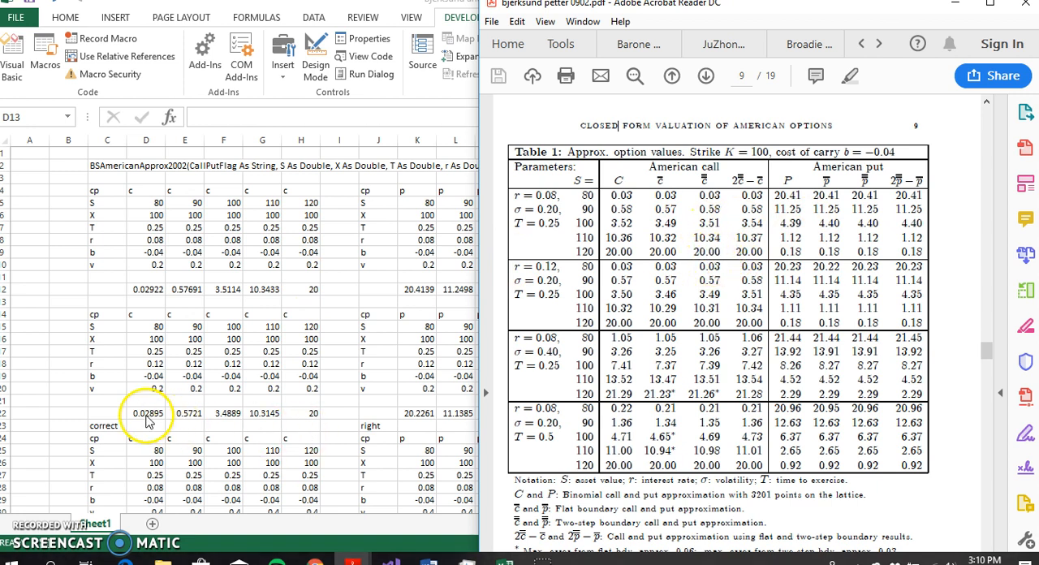
mouse_move(158, 337)
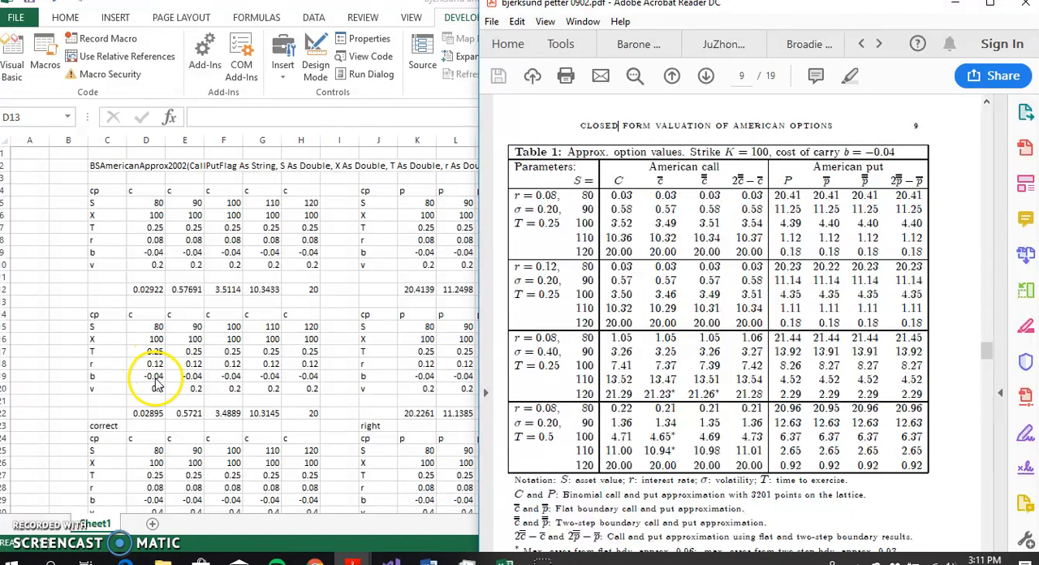
mouse_move(897, 163)
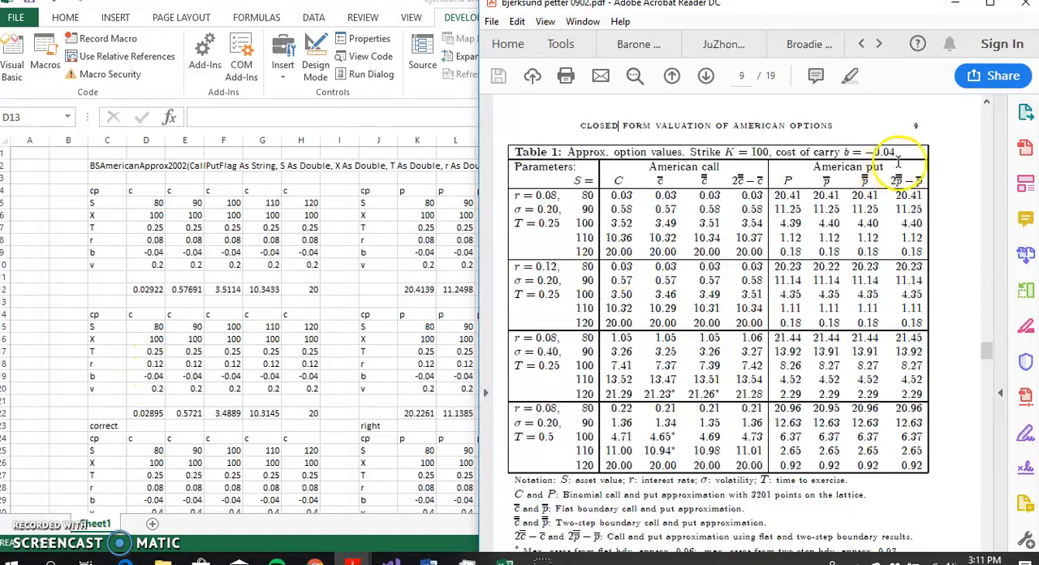
mouse_move(341, 374)
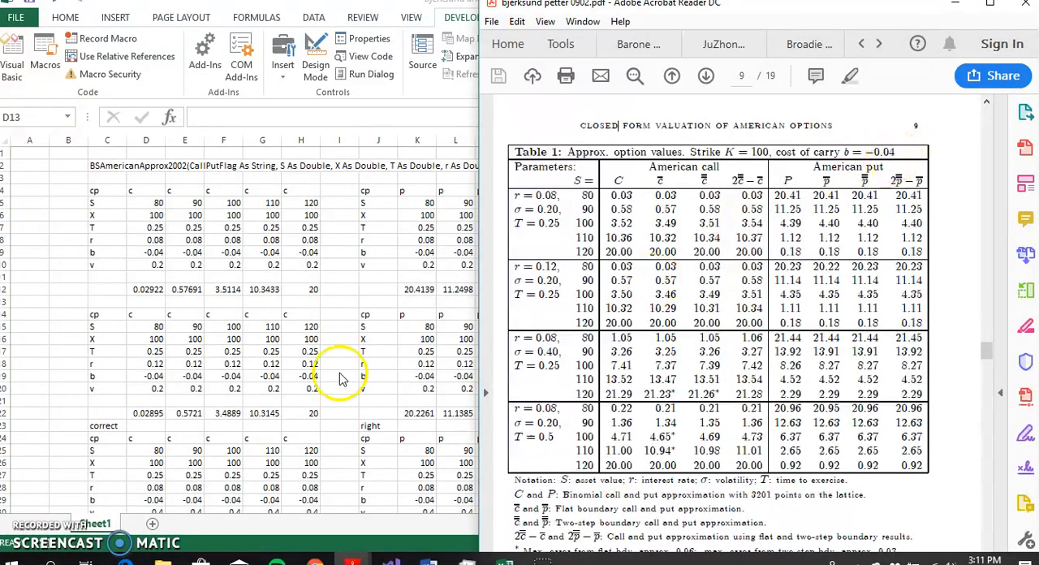
mouse_move(207, 329)
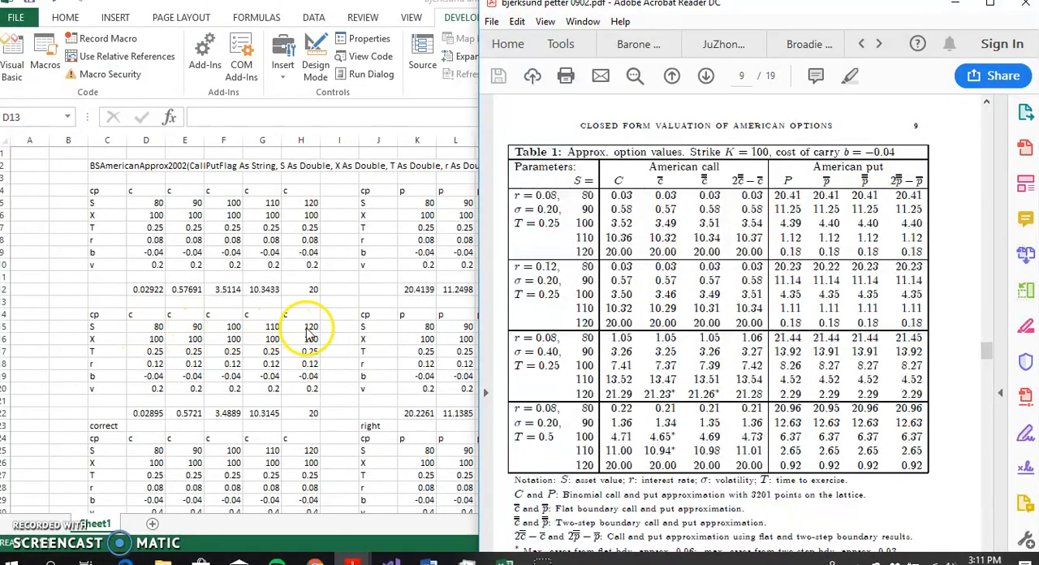
mouse_move(361, 324)
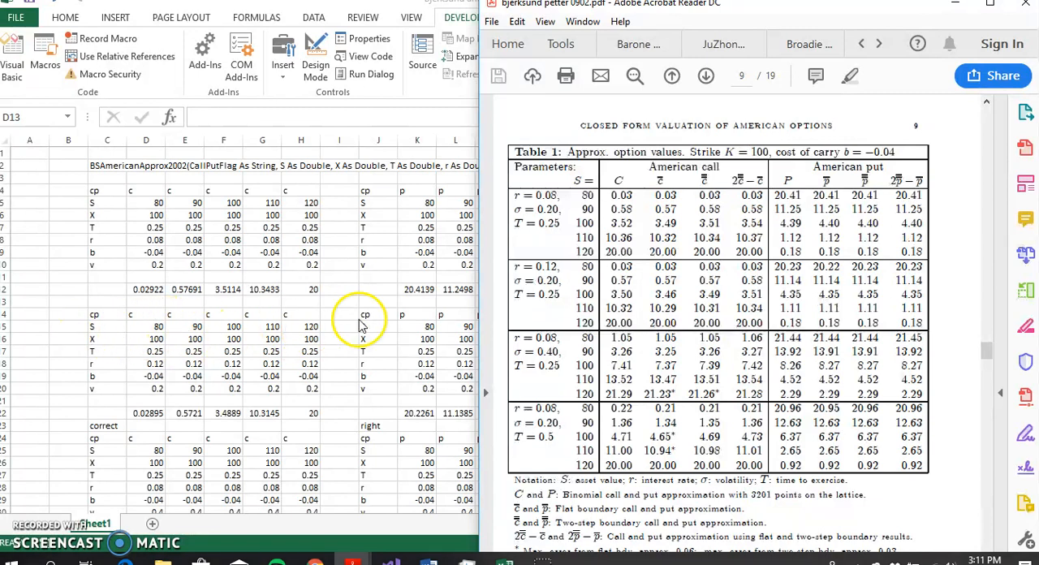
mouse_move(180, 345)
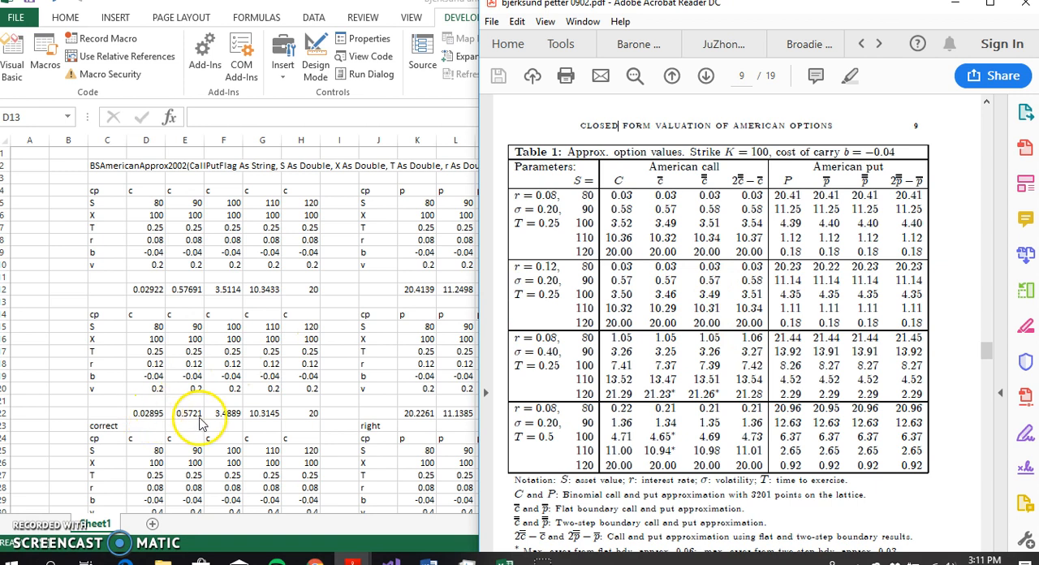
mouse_move(409, 362)
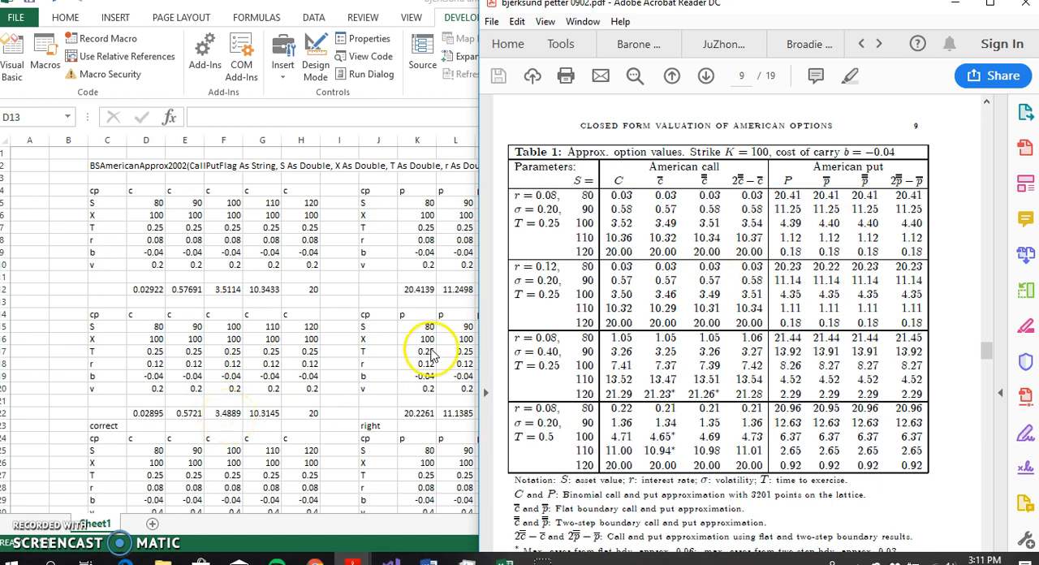
mouse_move(720, 298)
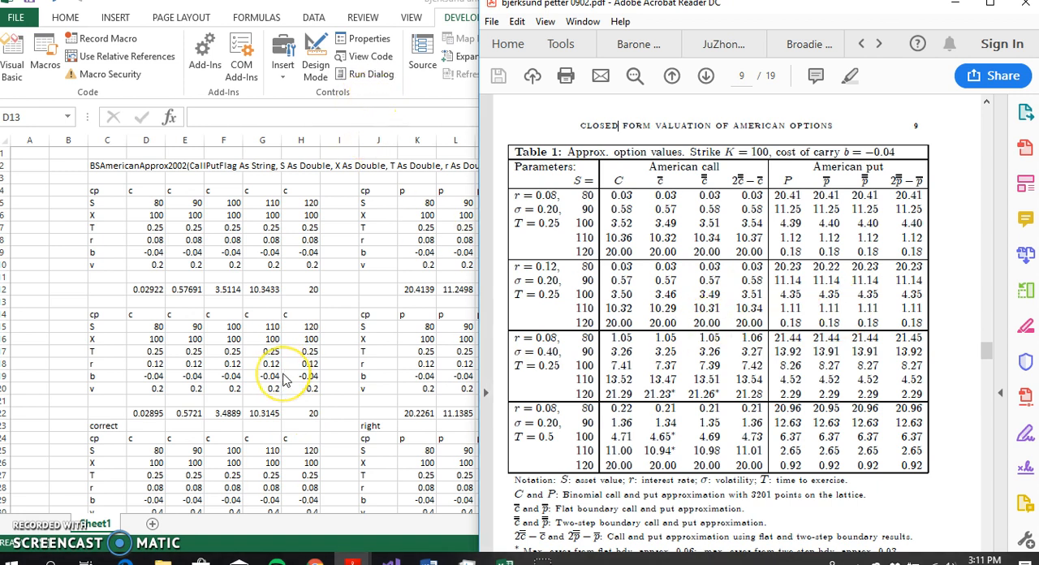
mouse_move(341, 335)
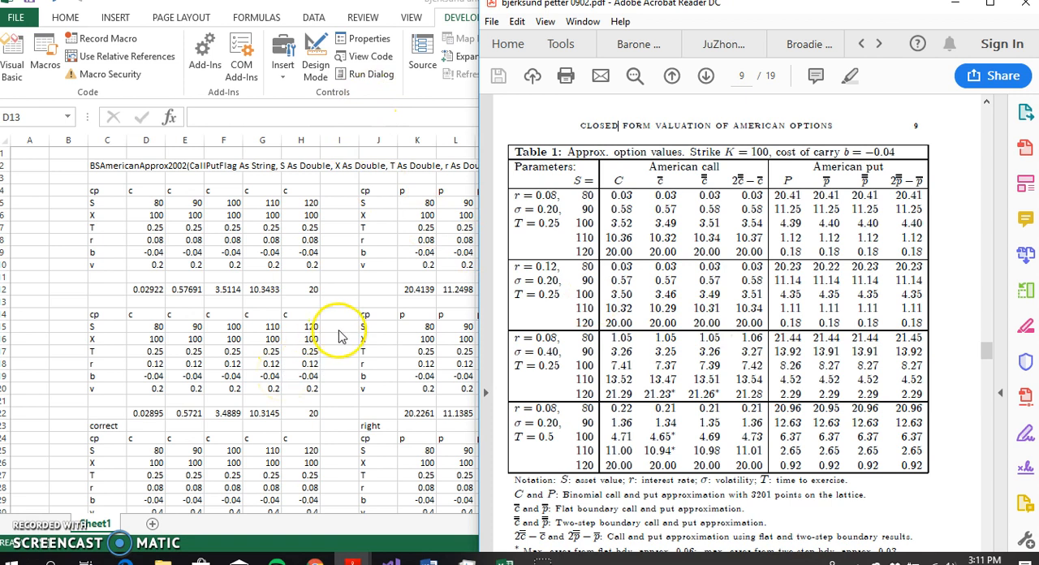
right_click(341, 326)
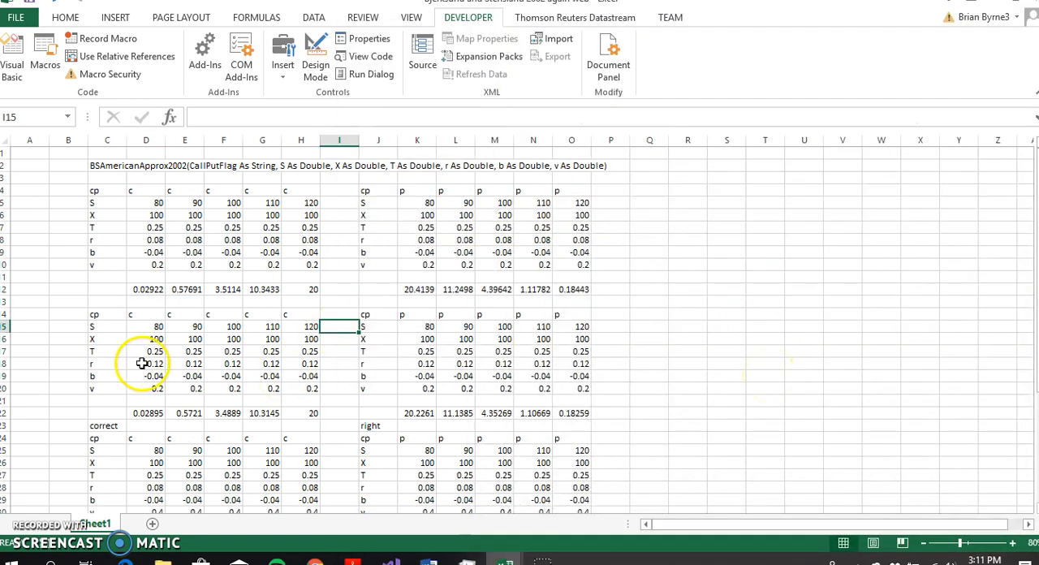
left_click(146, 425)
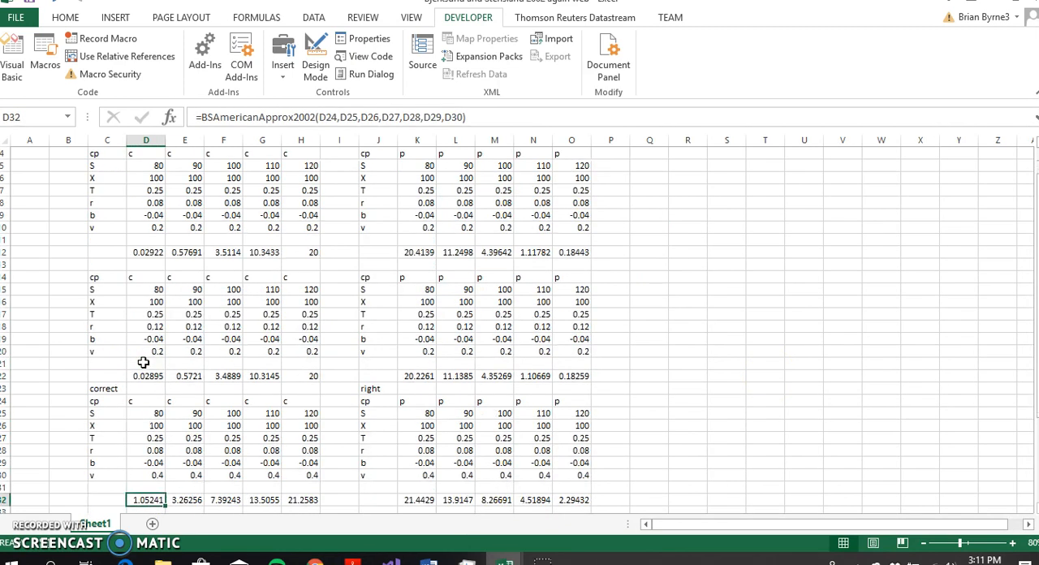
scroll("down", 3)
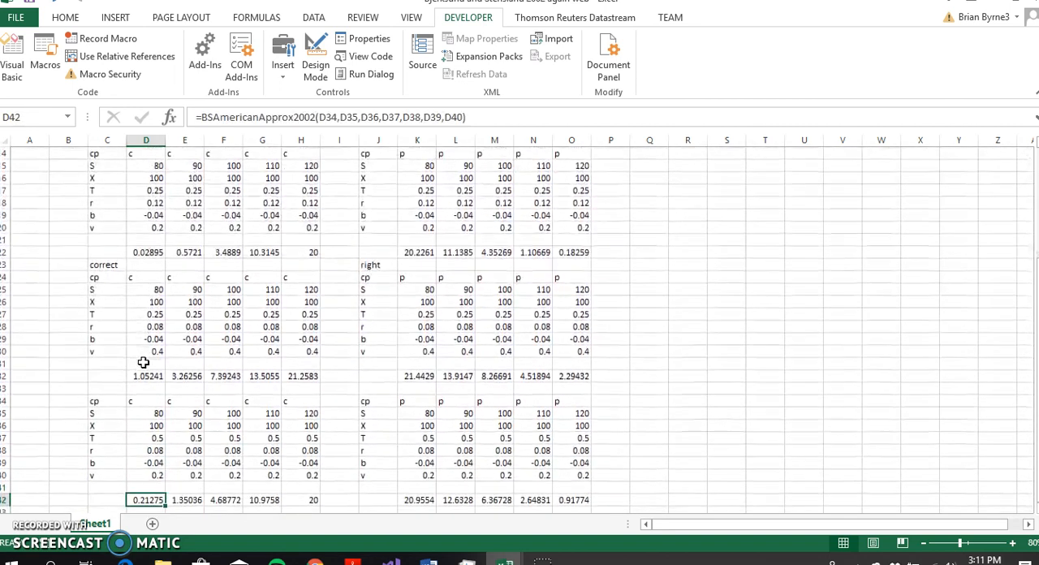
left_click(339, 499)
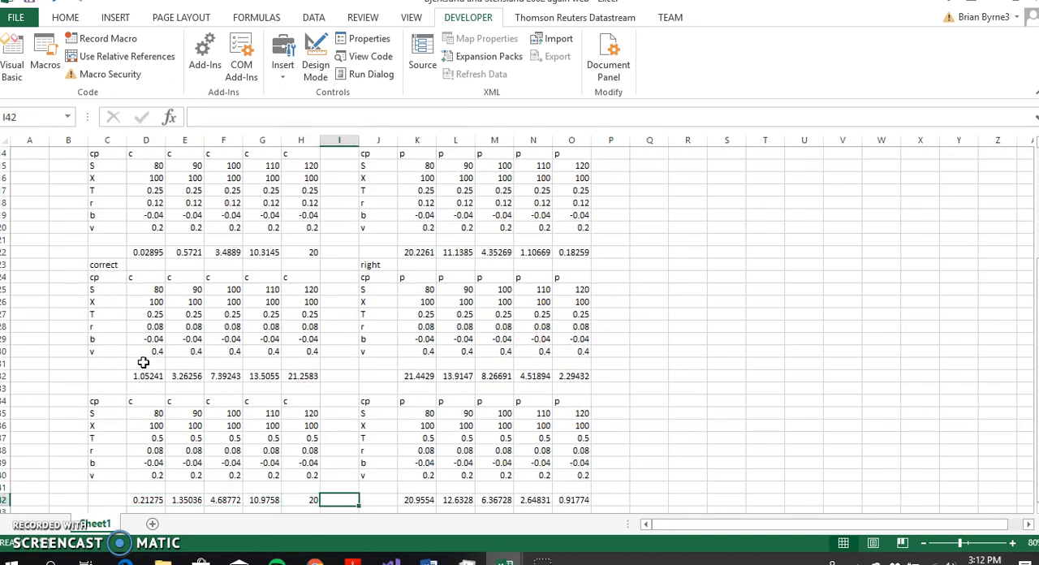
left_click(456, 488)
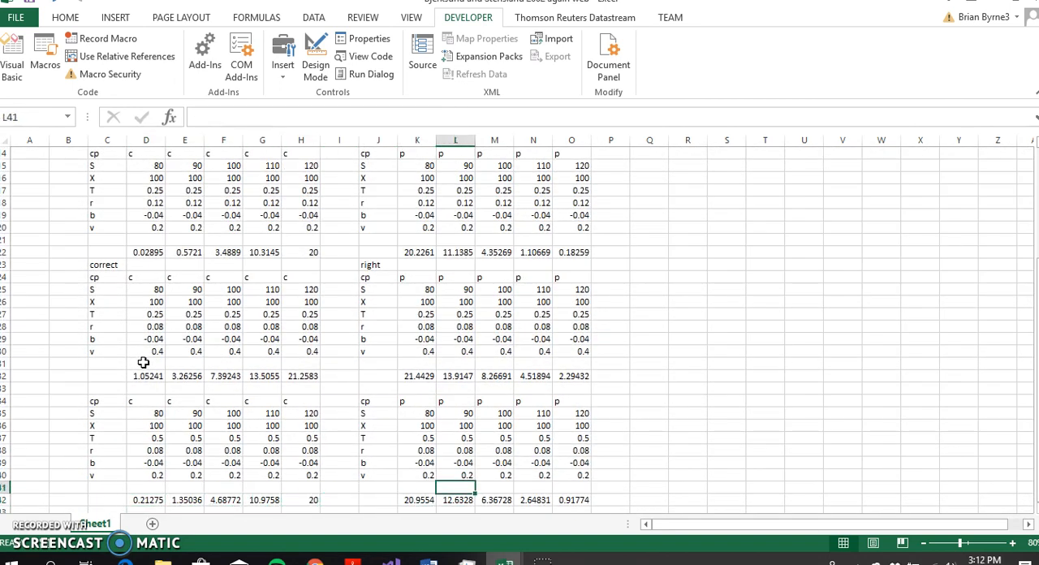
left_click(456, 463)
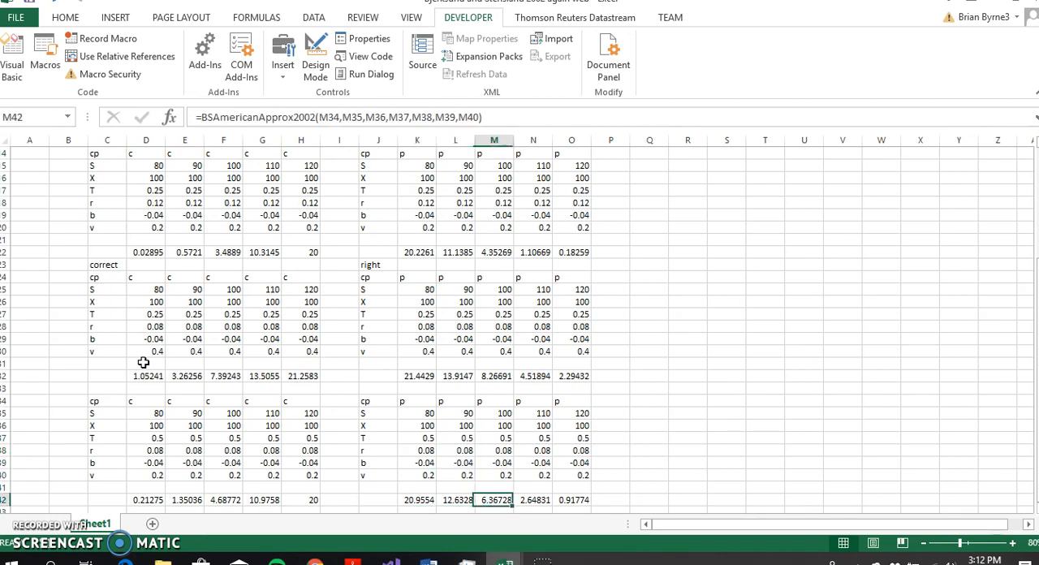
left_click(572, 363)
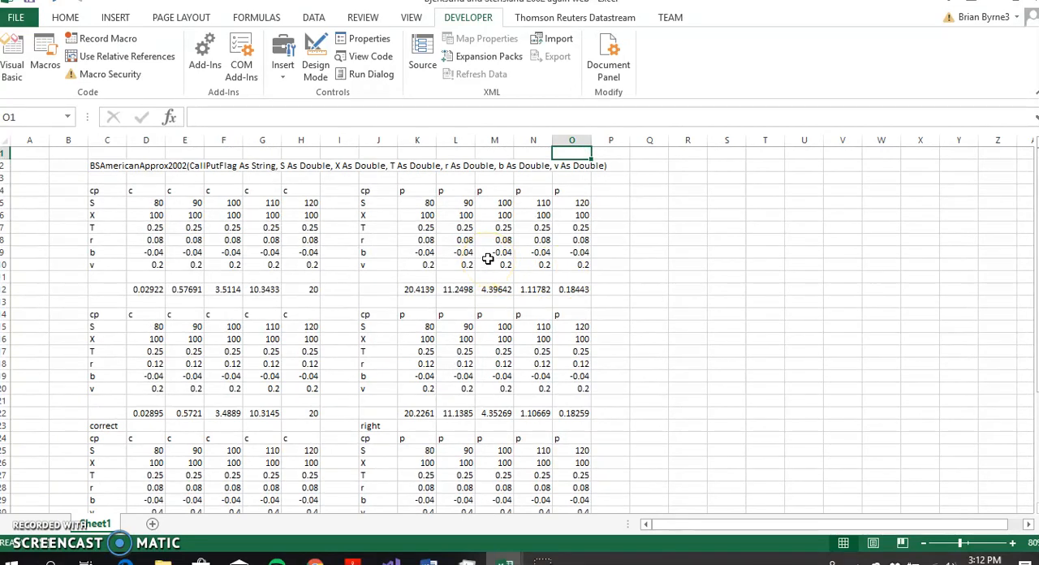
mouse_move(387, 187)
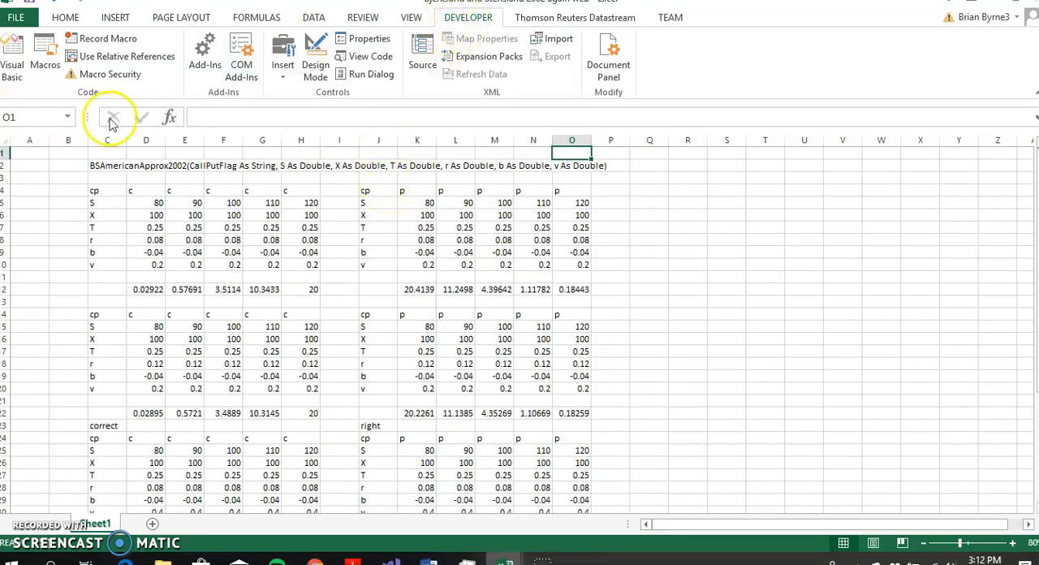
mouse_move(13, 53)
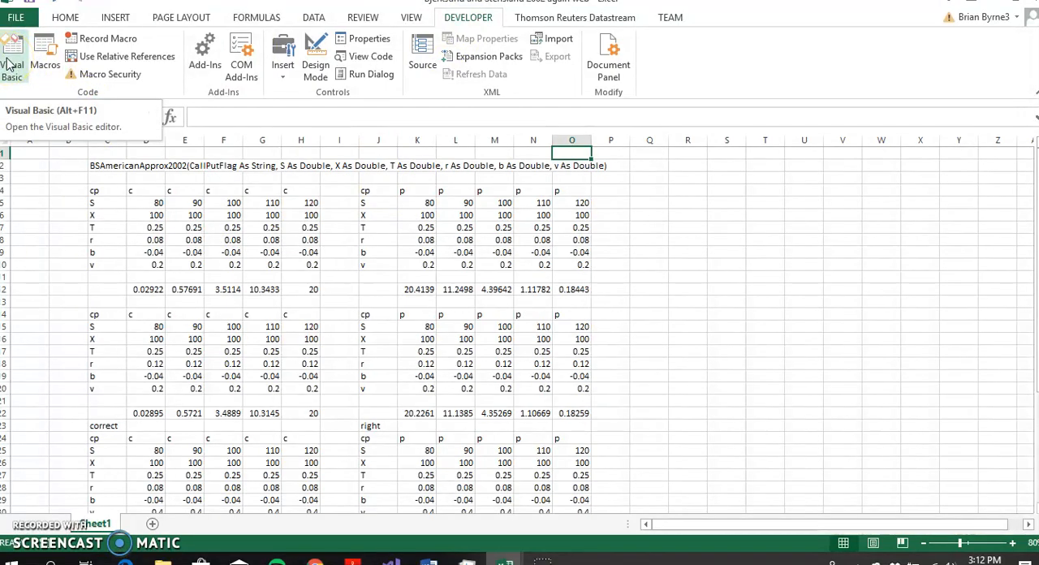
Click near the top-left of the Excel window while arranging the paper beside it.
left_click(12, 57)
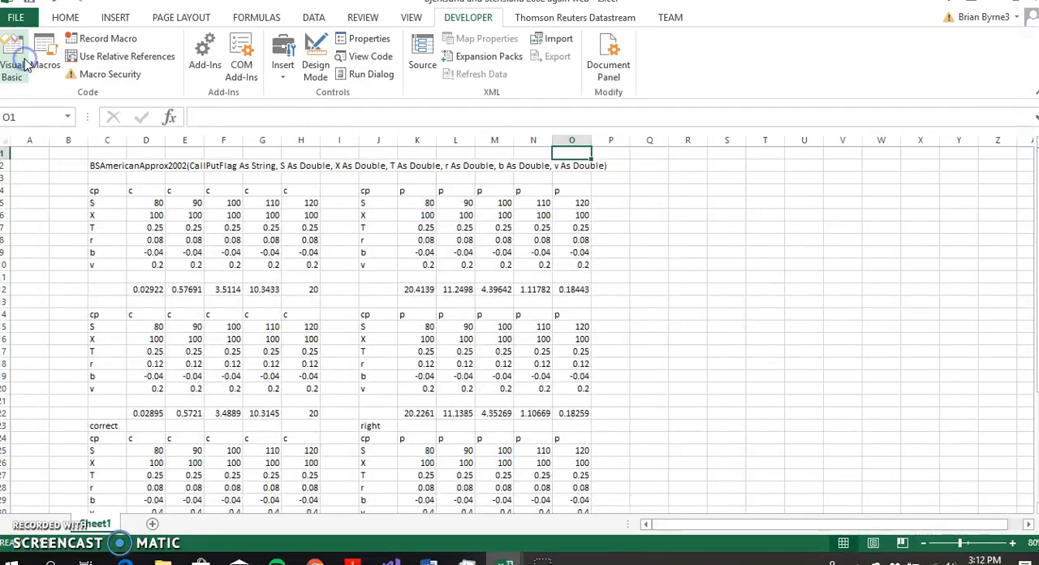
mouse_move(360, 229)
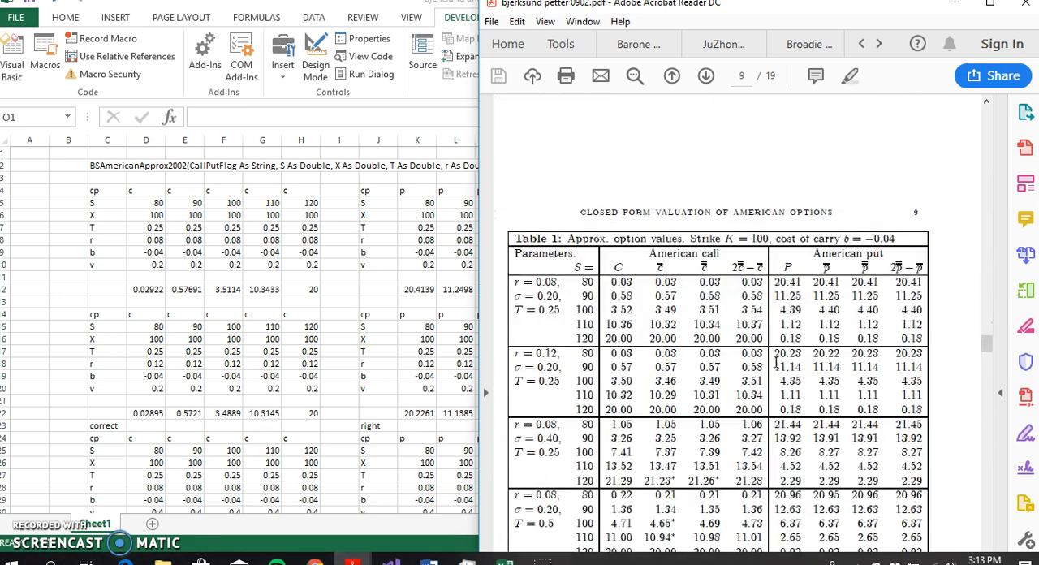
scroll("down", 3)
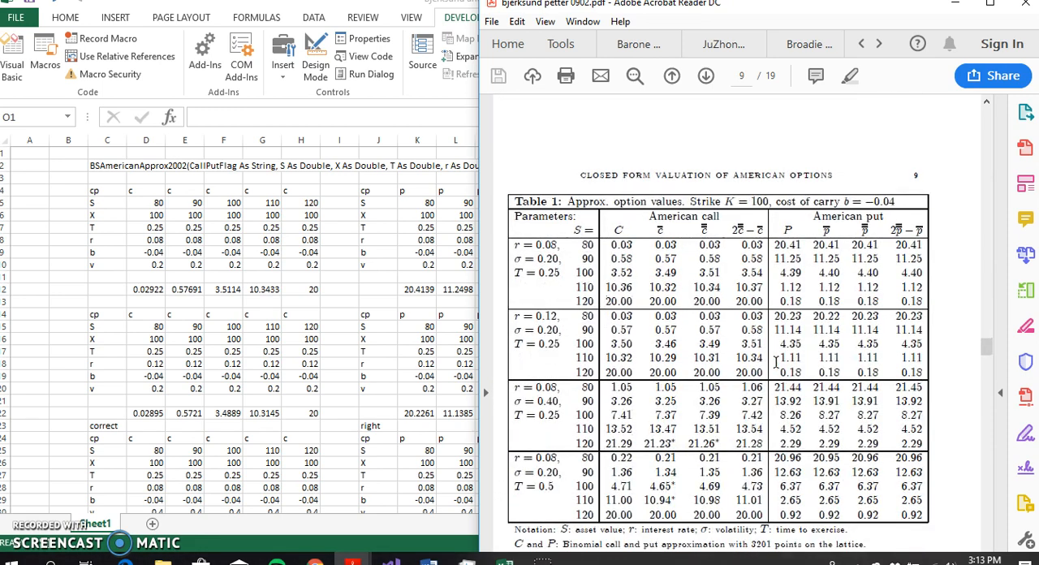
scroll("down", 3)
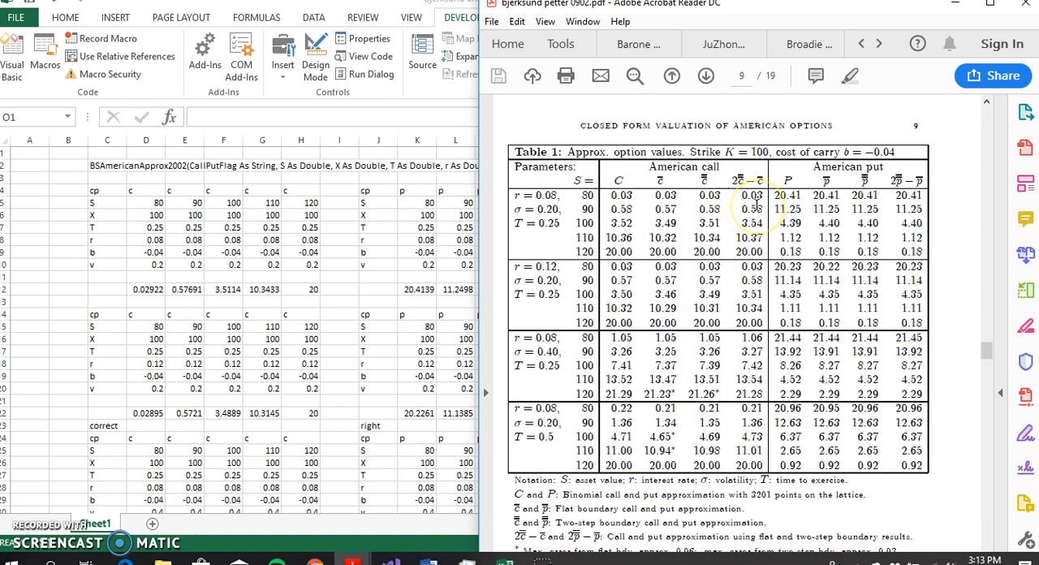
mouse_move(707, 195)
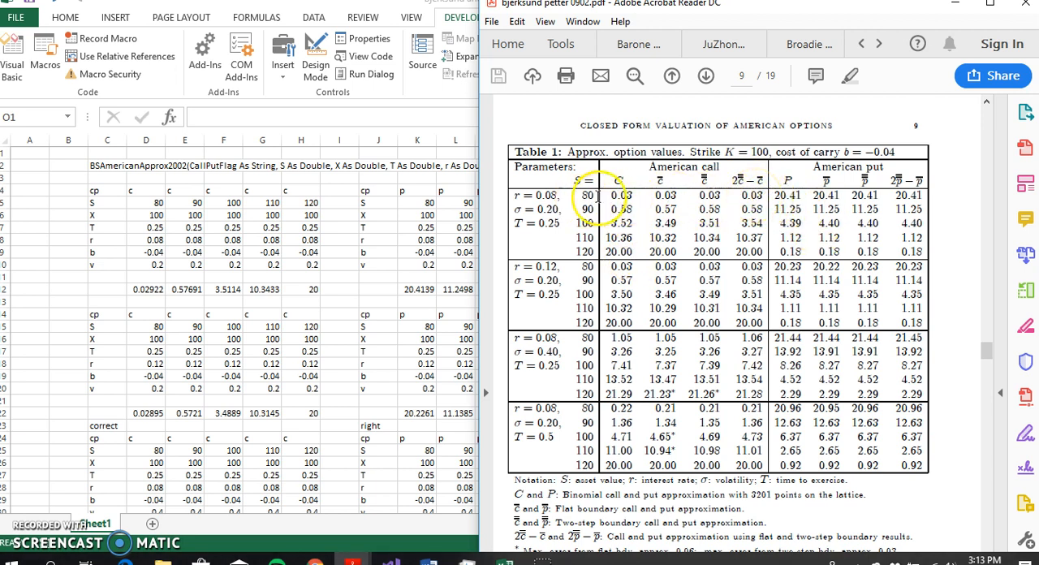
mouse_move(617, 437)
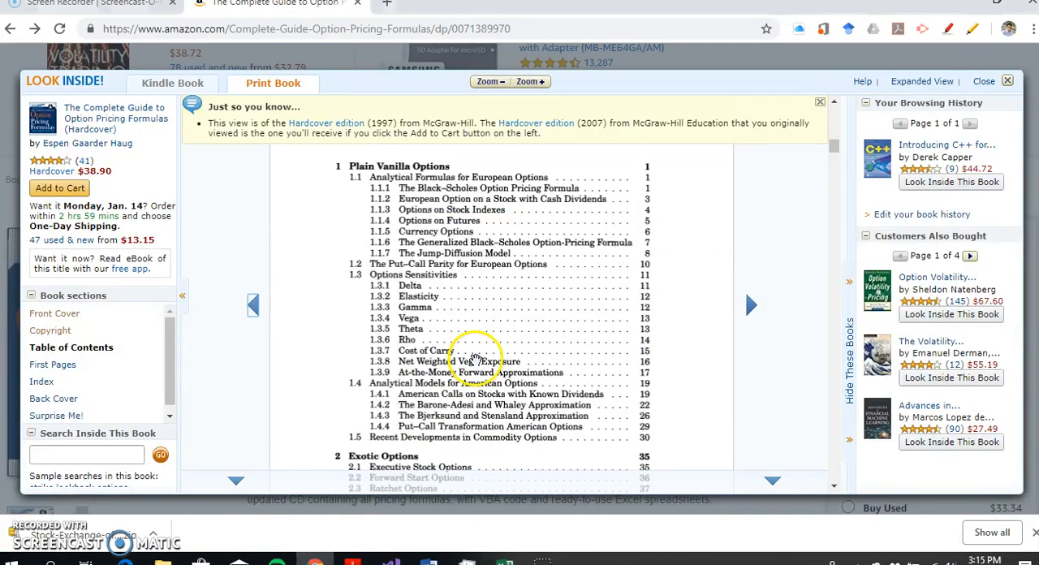
Page the preview back to the front cover, then open the second-edition product page.
left_click(253, 304)
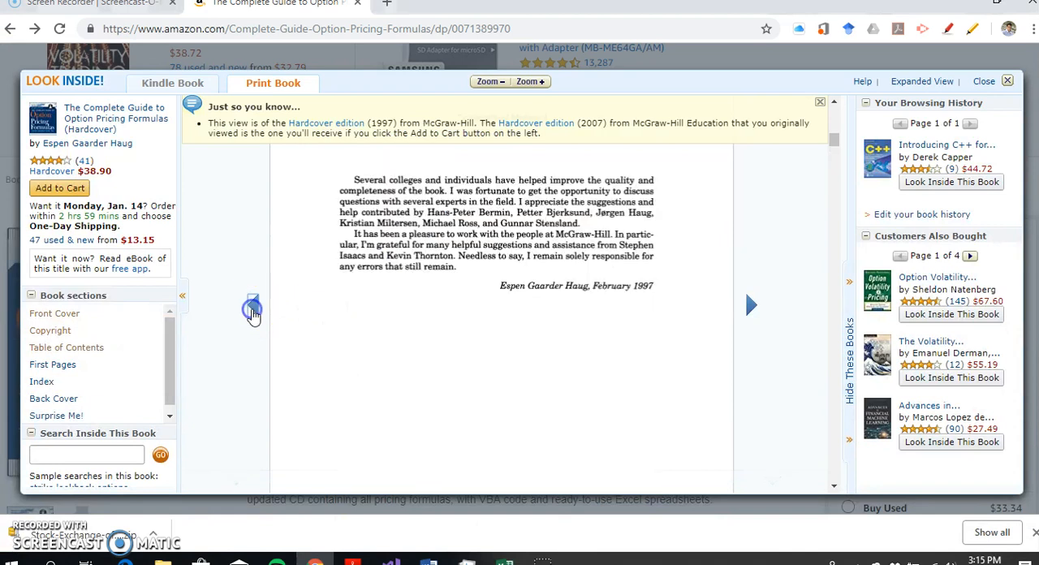
left_click(254, 307)
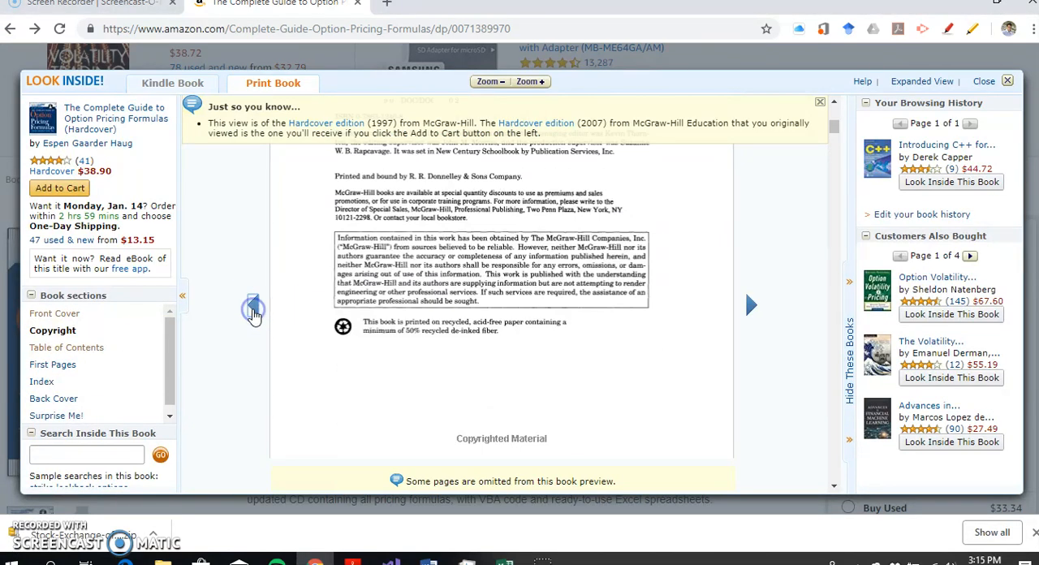
left_click(253, 309)
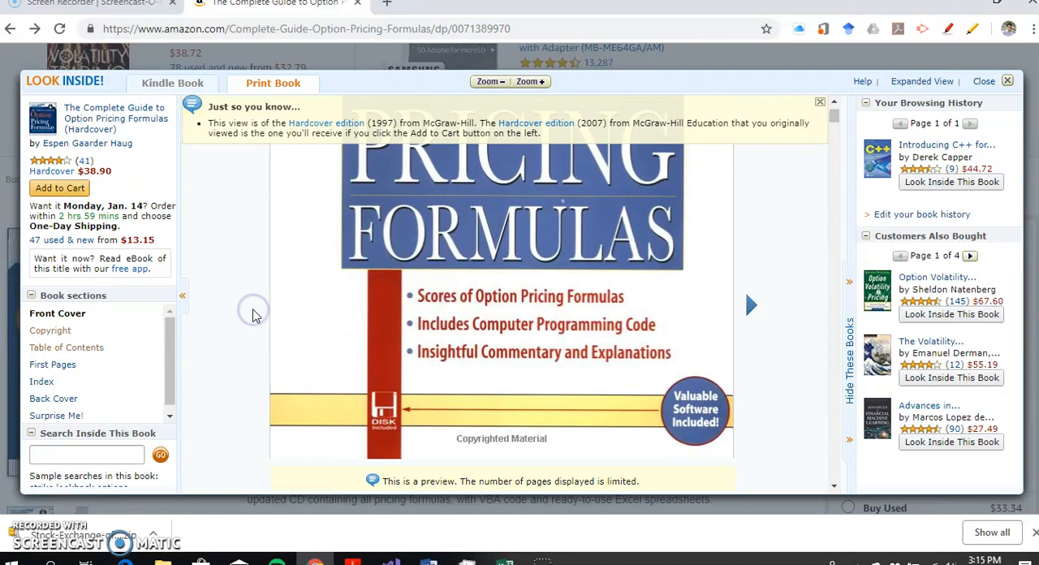
mouse_move(460, 185)
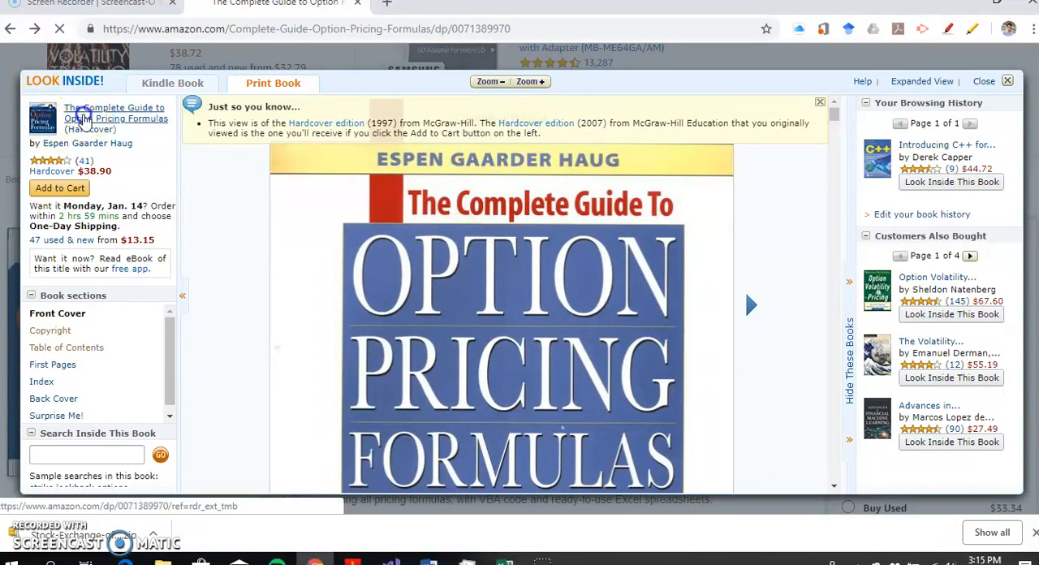
left_click(983, 80)
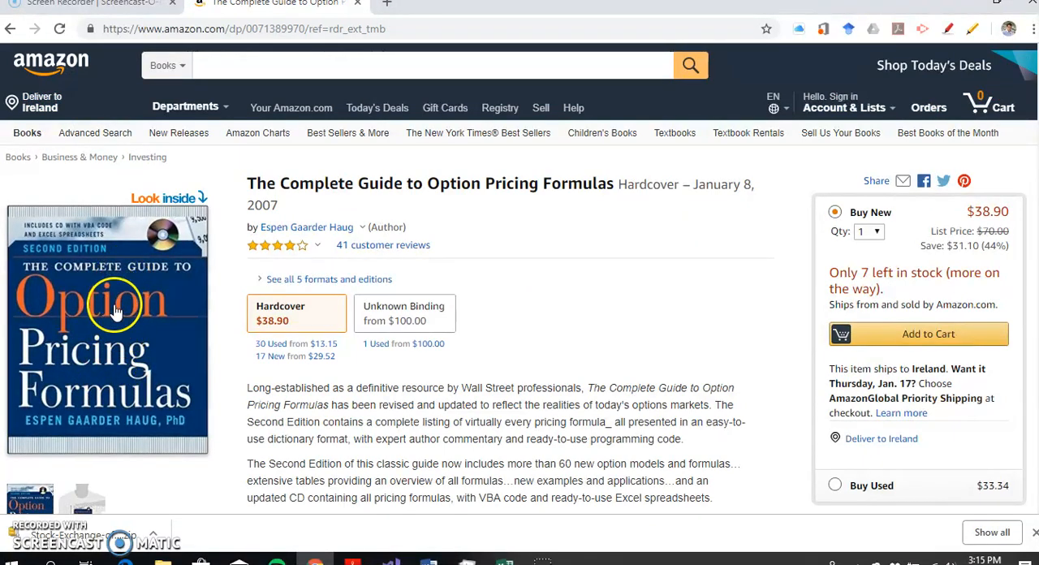
mouse_move(187, 305)
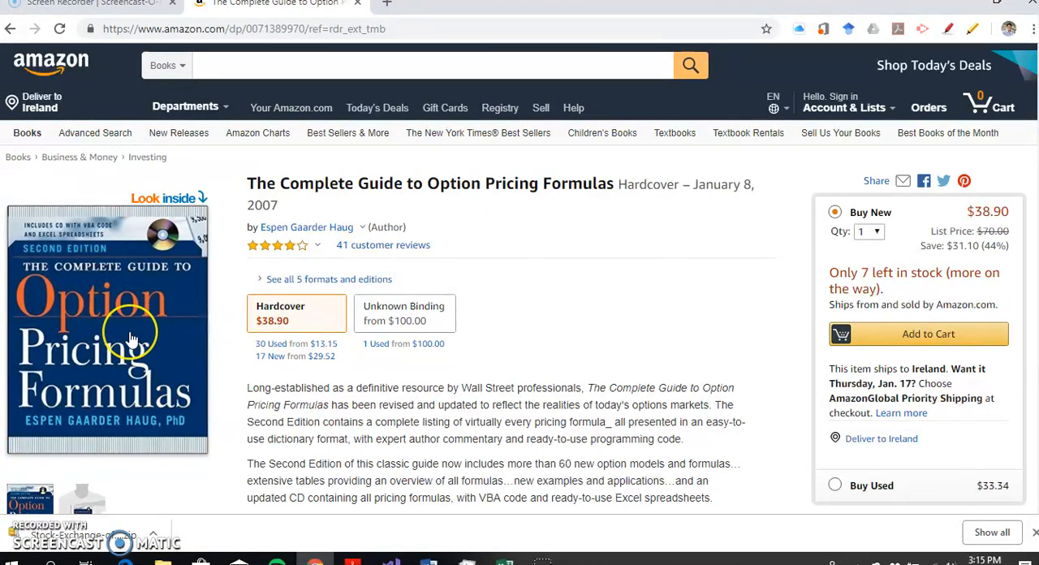
scroll("down", 3)
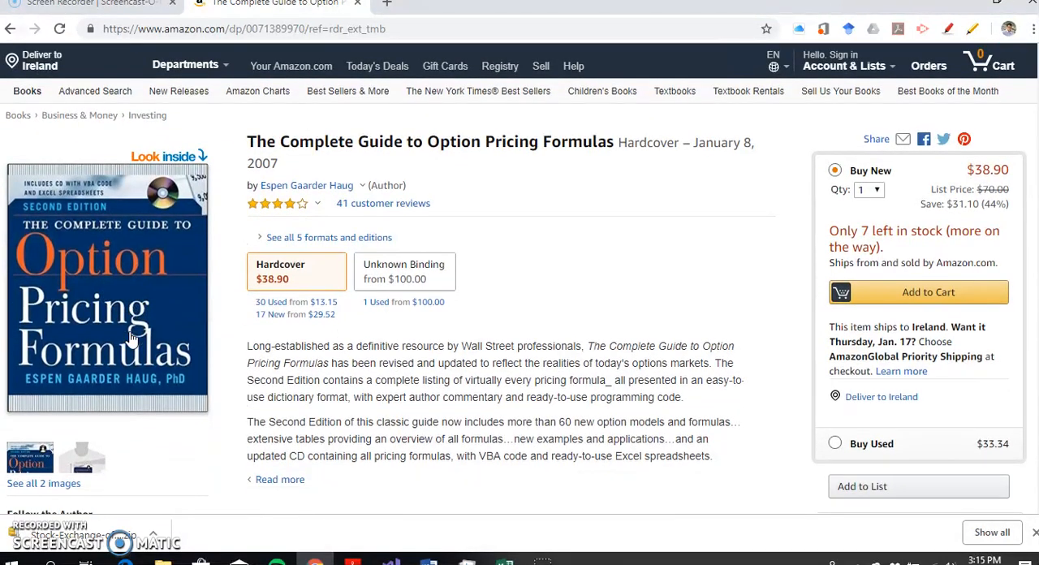
mouse_move(29, 536)
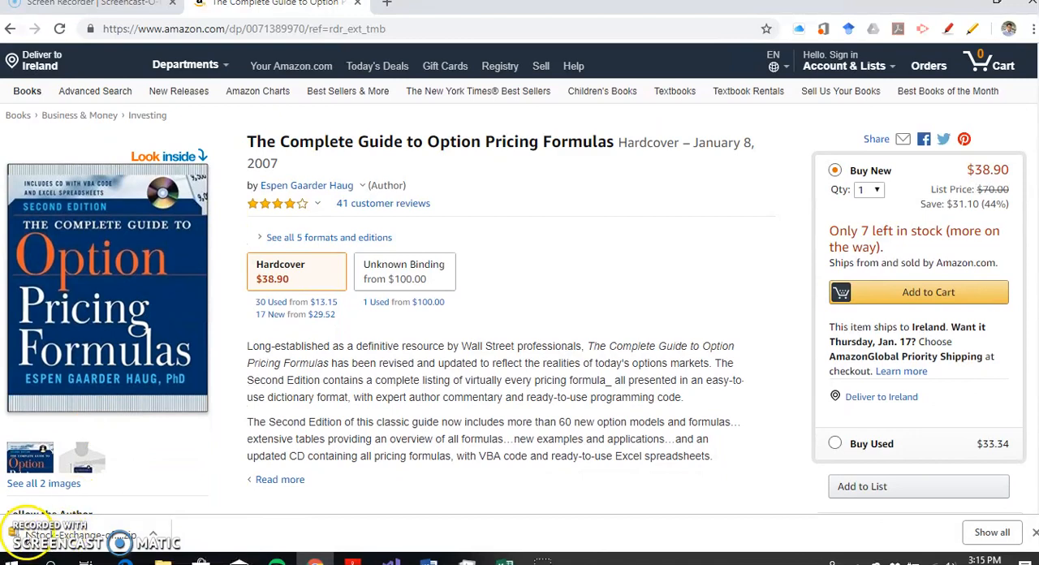